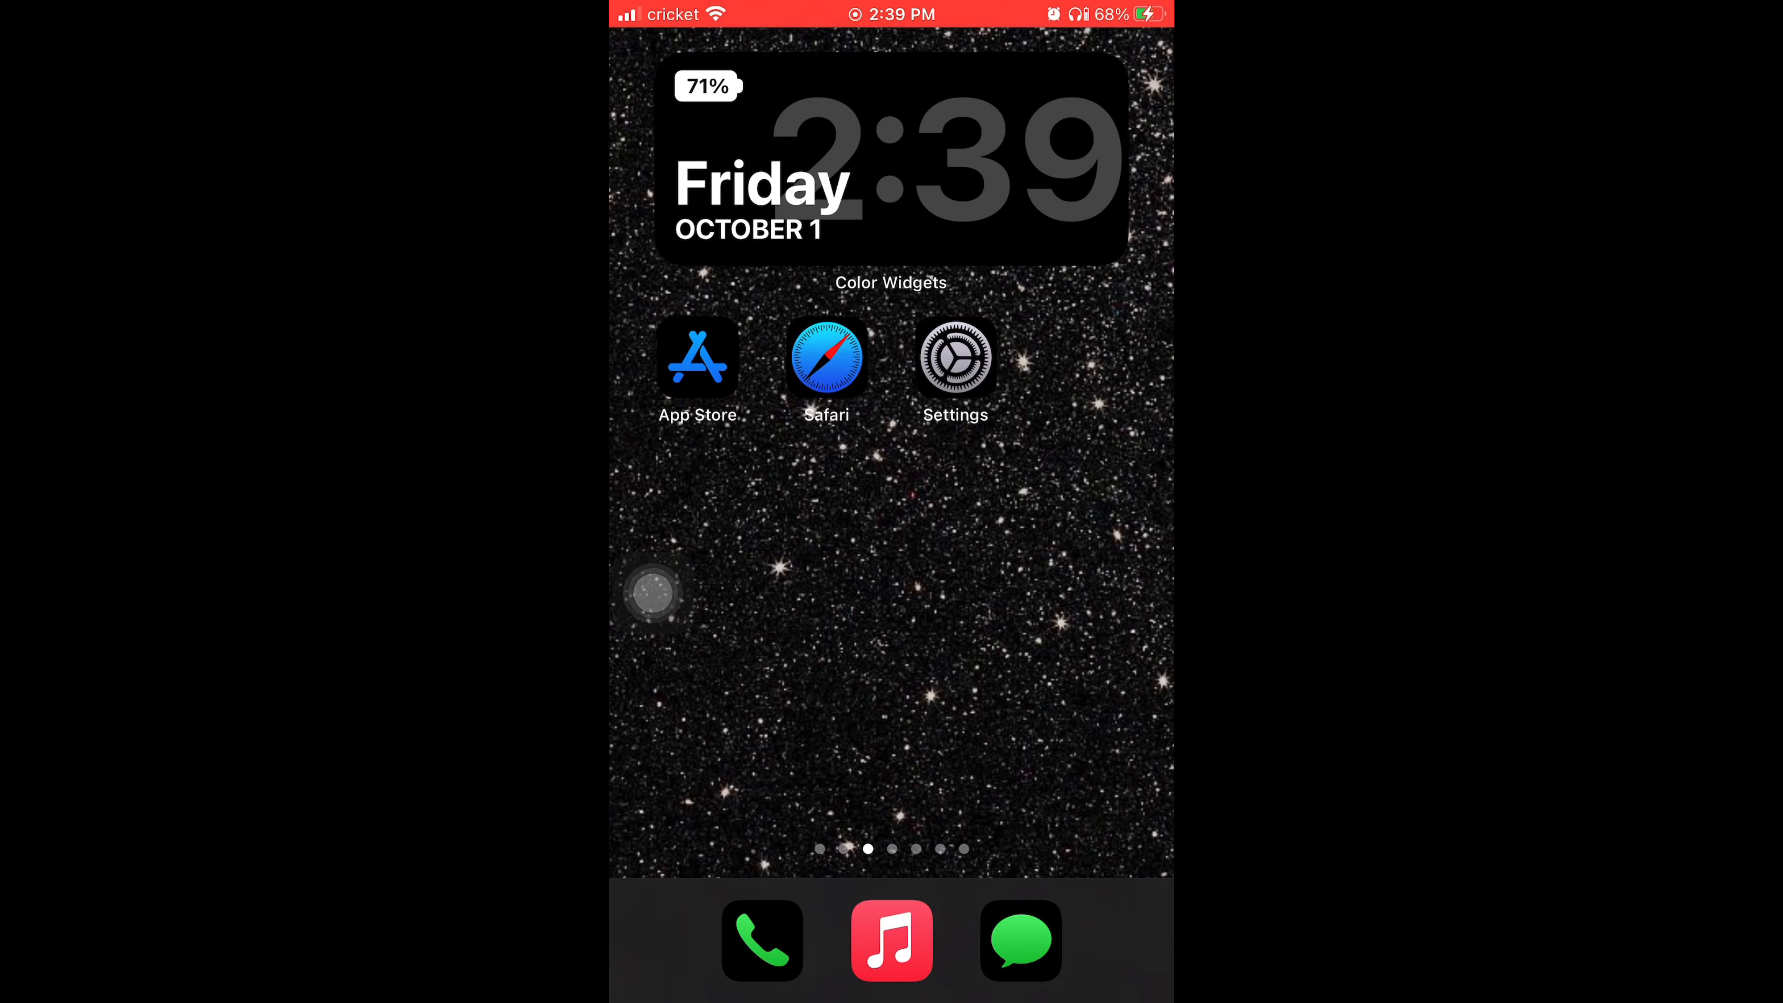
- Confirm Software Version 15.0 on the iPhone 7 Plus via General > About, then go back
{"action": "left_click", "coordinate": [956, 355]}
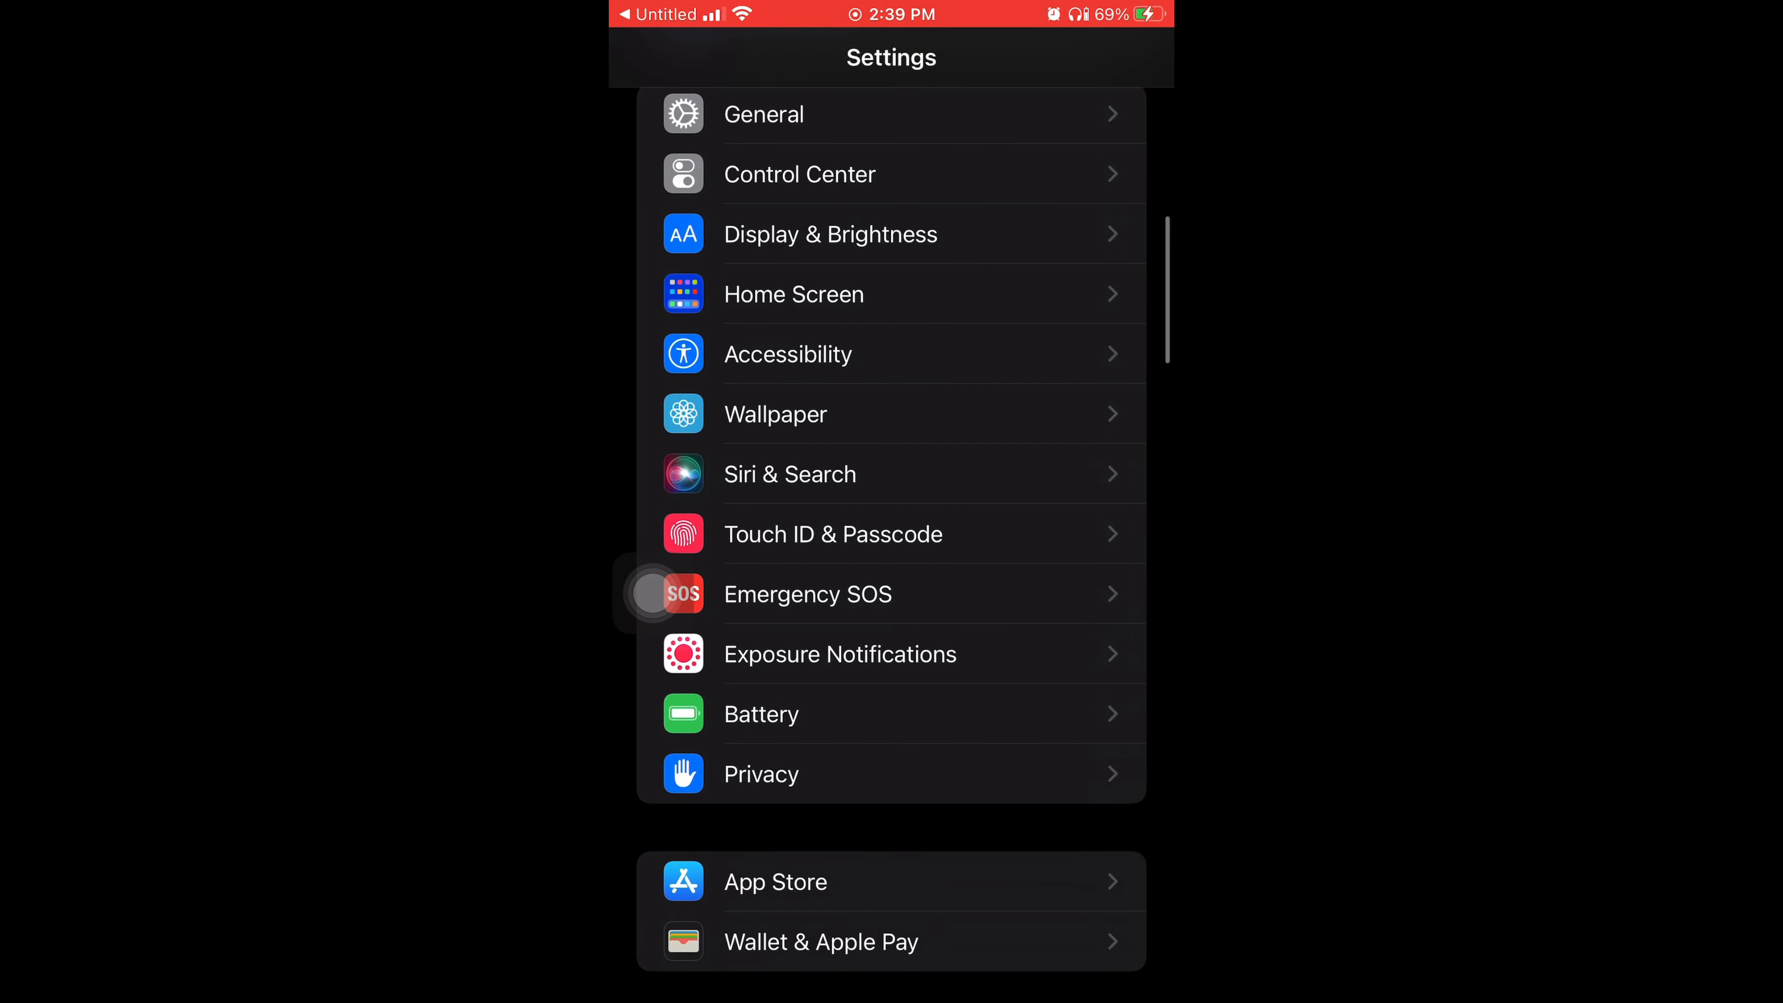
{"action": "scroll", "scroll_direction": "down", "scroll_amount": 3}
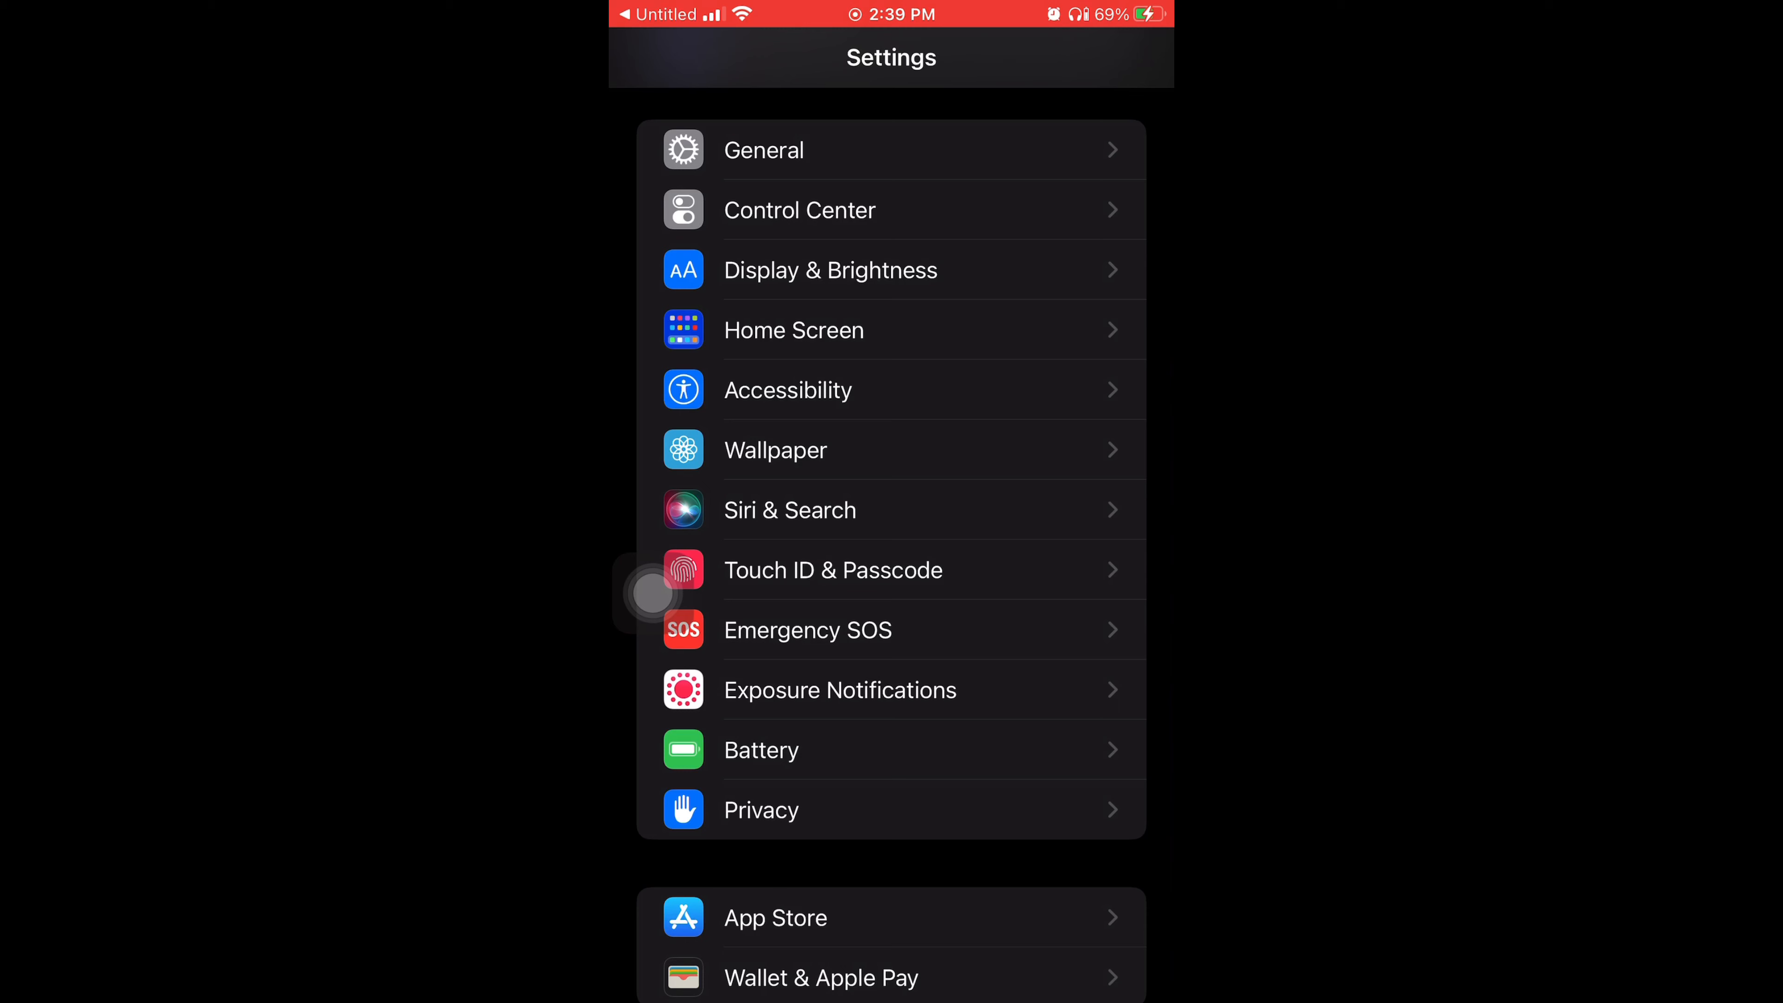
{"action": "left_click", "coordinate": [762, 148]}
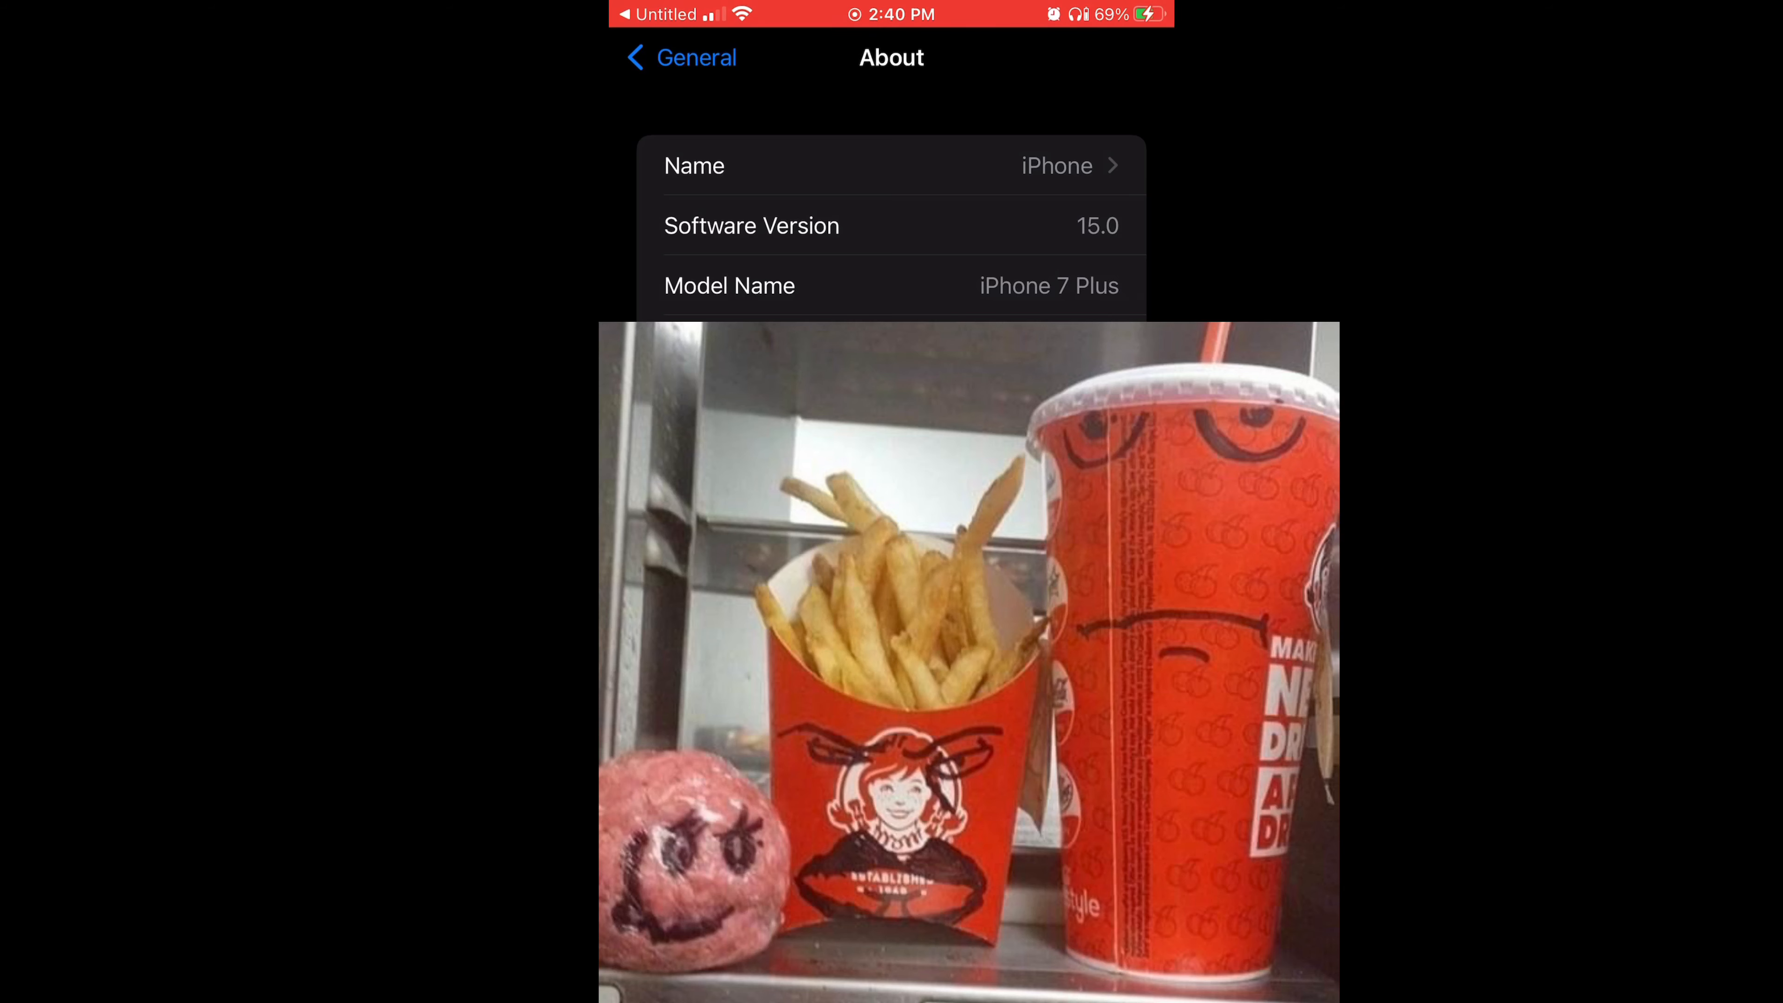
{"action": "left_click", "coordinate": [680, 57]}
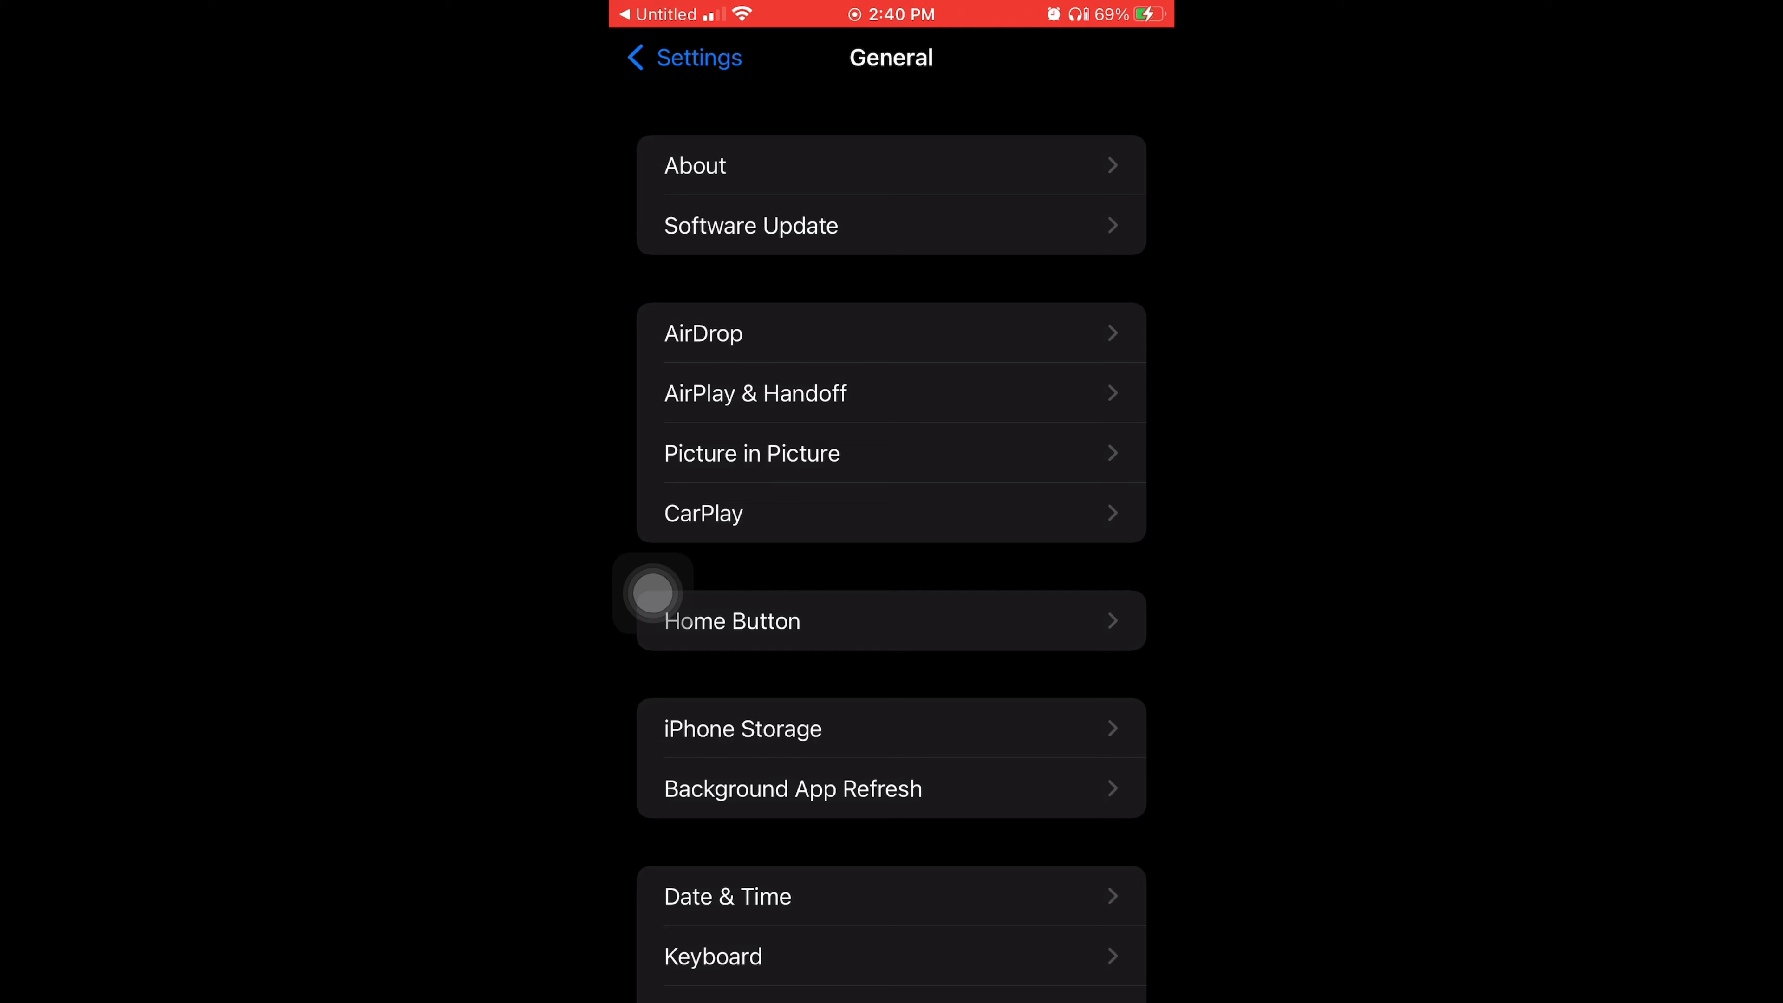
- Toggle Download iOS Updates on then off under Automatic Updates and start the iOS 15.0.1 download
{"action": "left_click", "coordinate": [890, 225]}
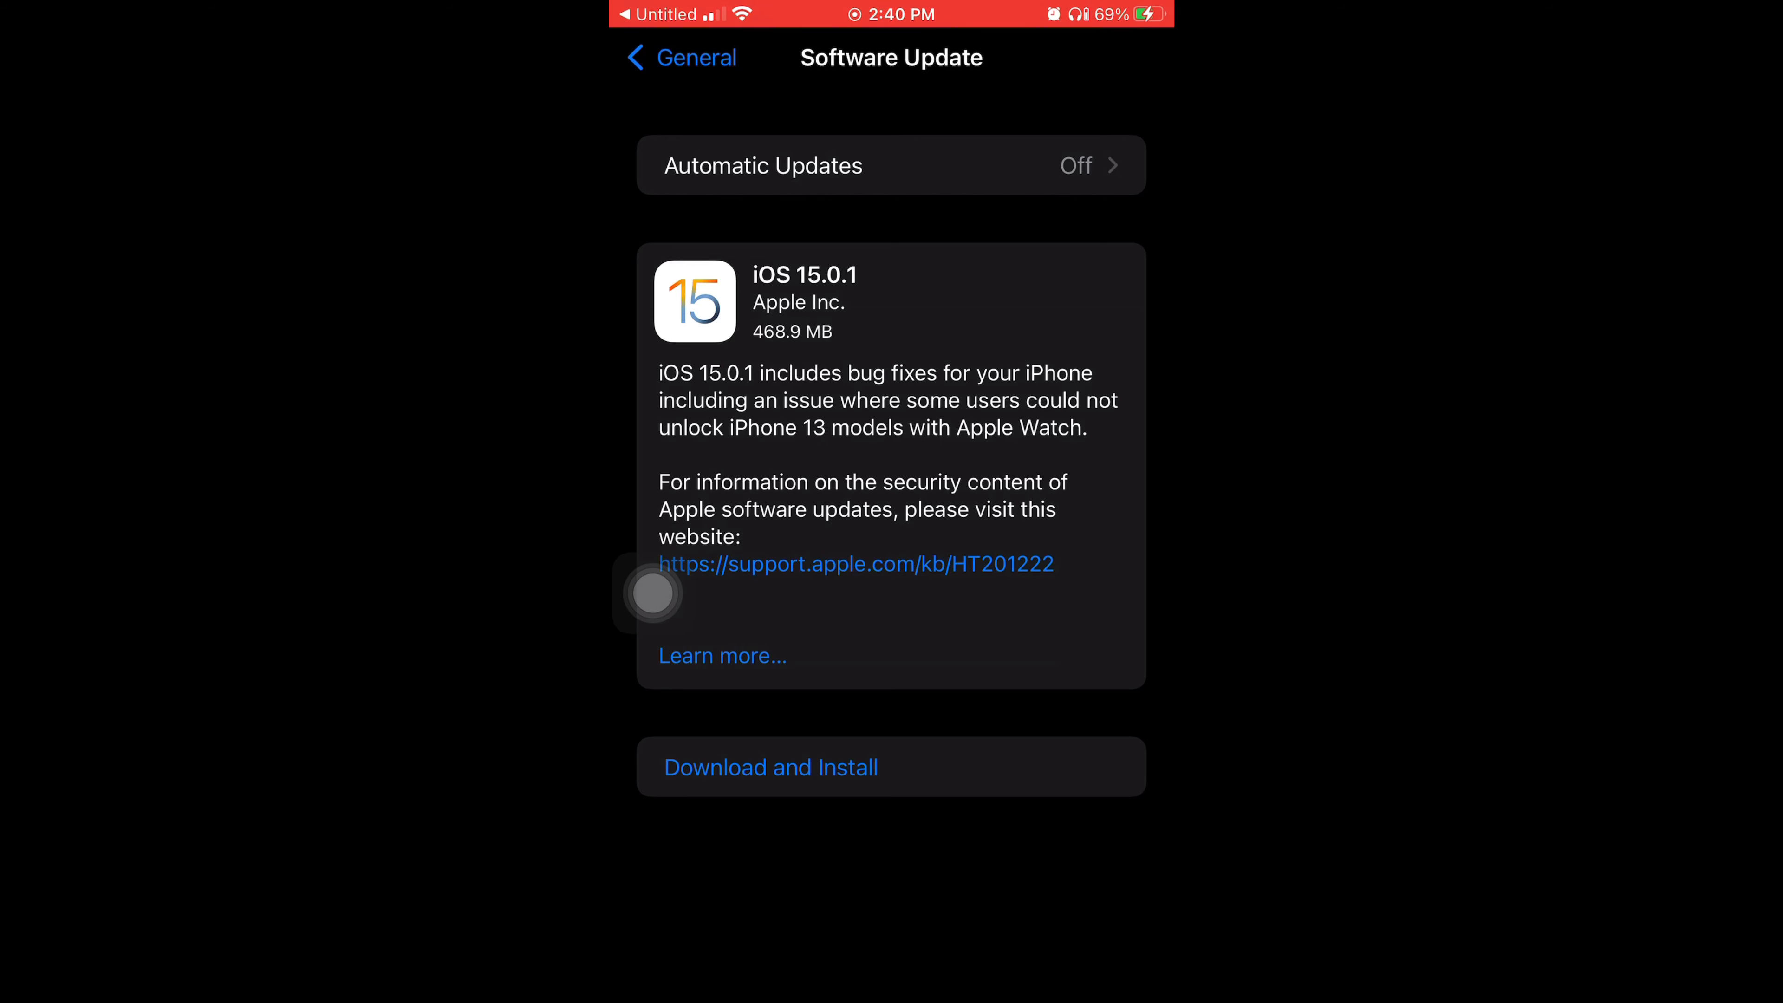
{"action": "left_click", "coordinate": [890, 165]}
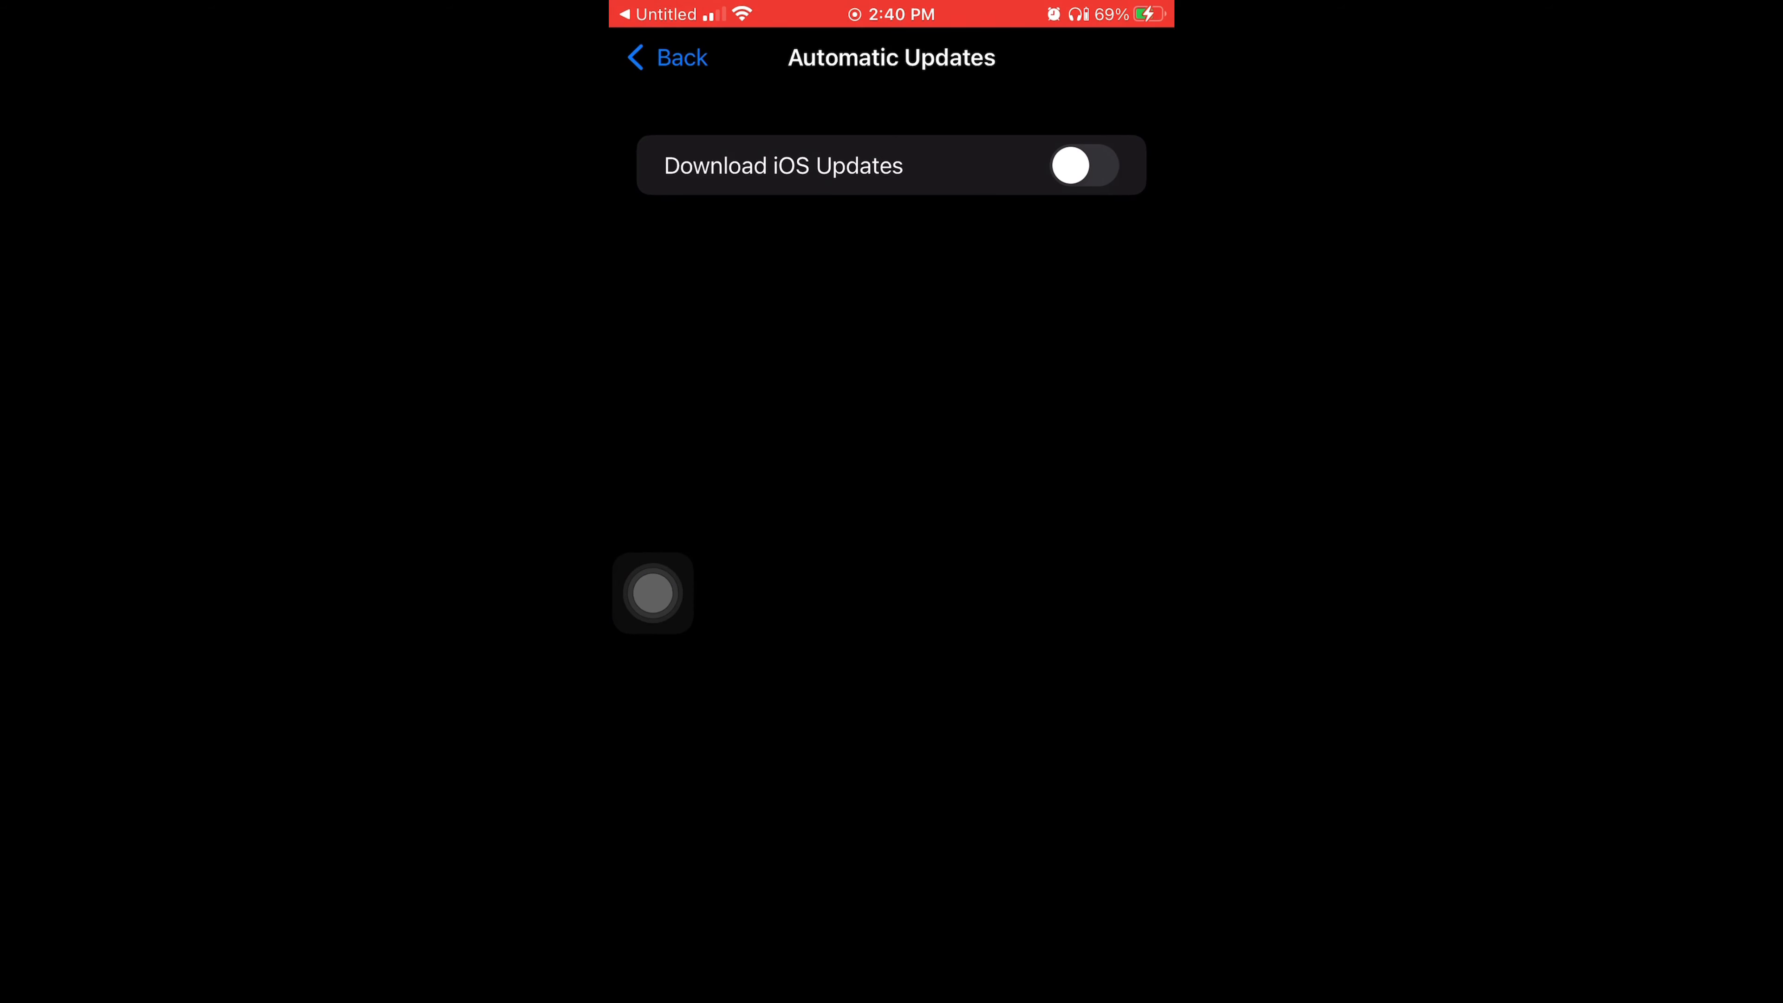
{"action": "left_click", "coordinate": [1081, 165]}
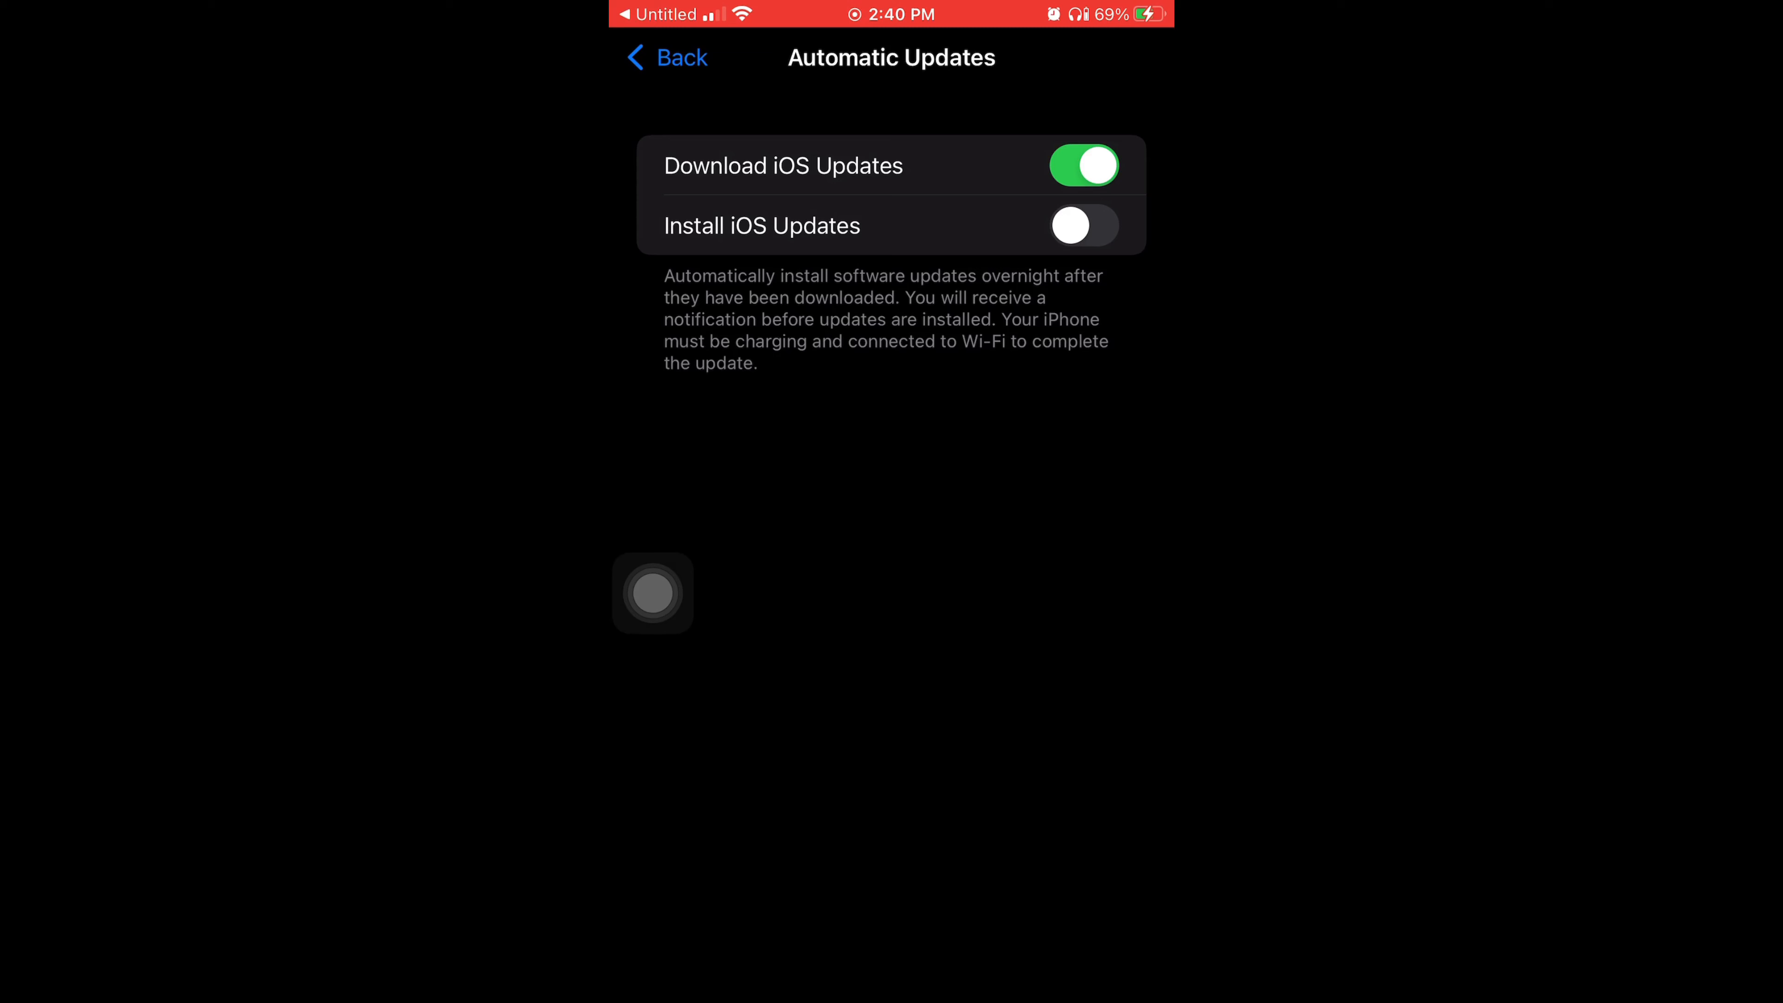
{"action": "left_click", "coordinate": [1081, 166]}
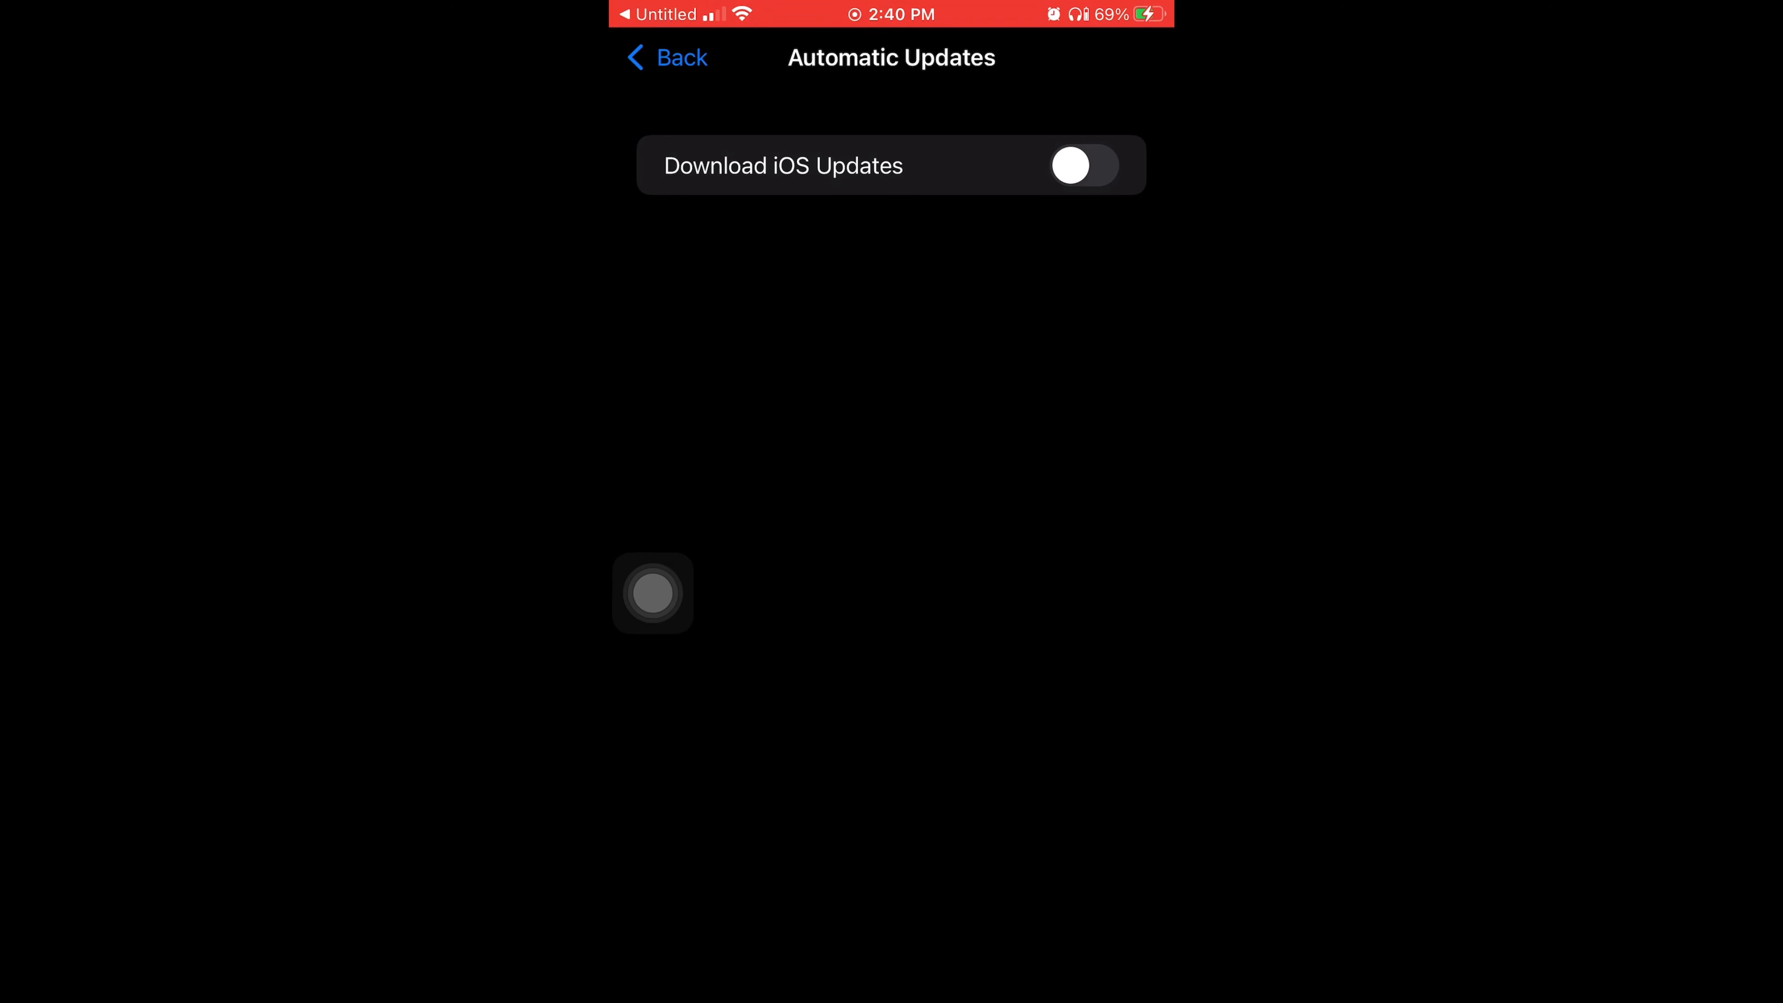
{"action": "left_click", "coordinate": [667, 56]}
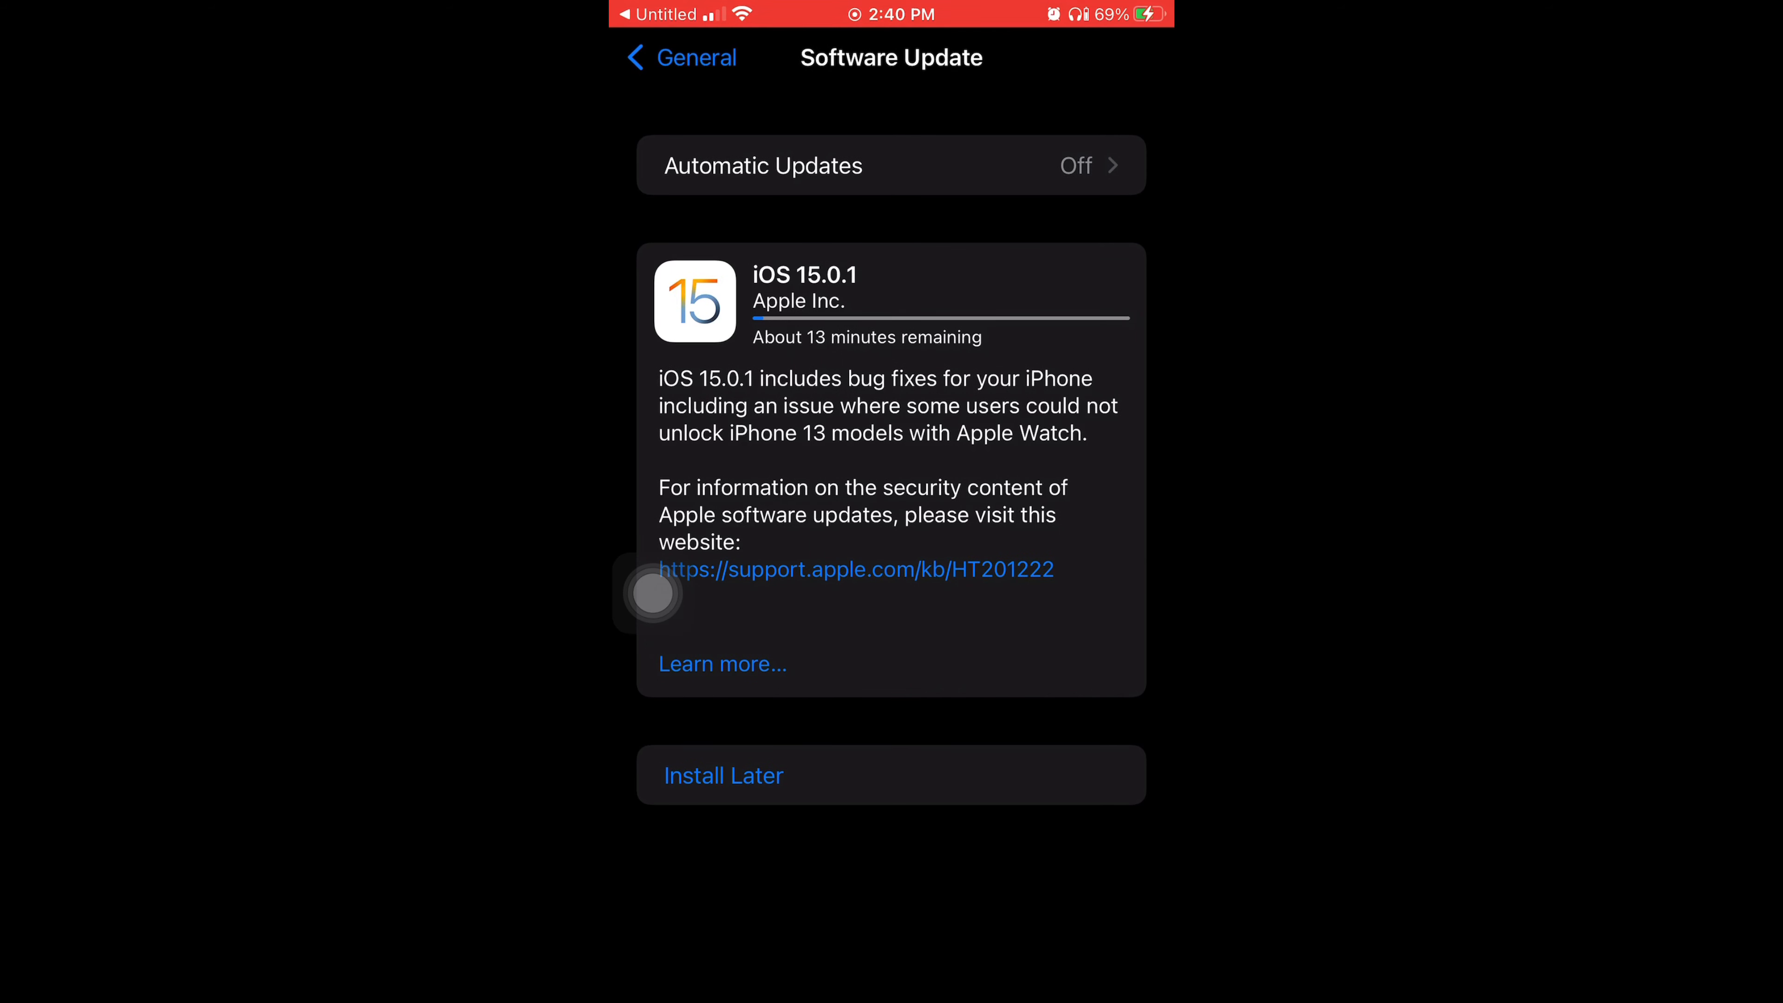
- Wait on the Software Update screen as the 15.0.1 download reaches about 9 minutes remaining
{"action": "left_click", "coordinate": [891, 775]}
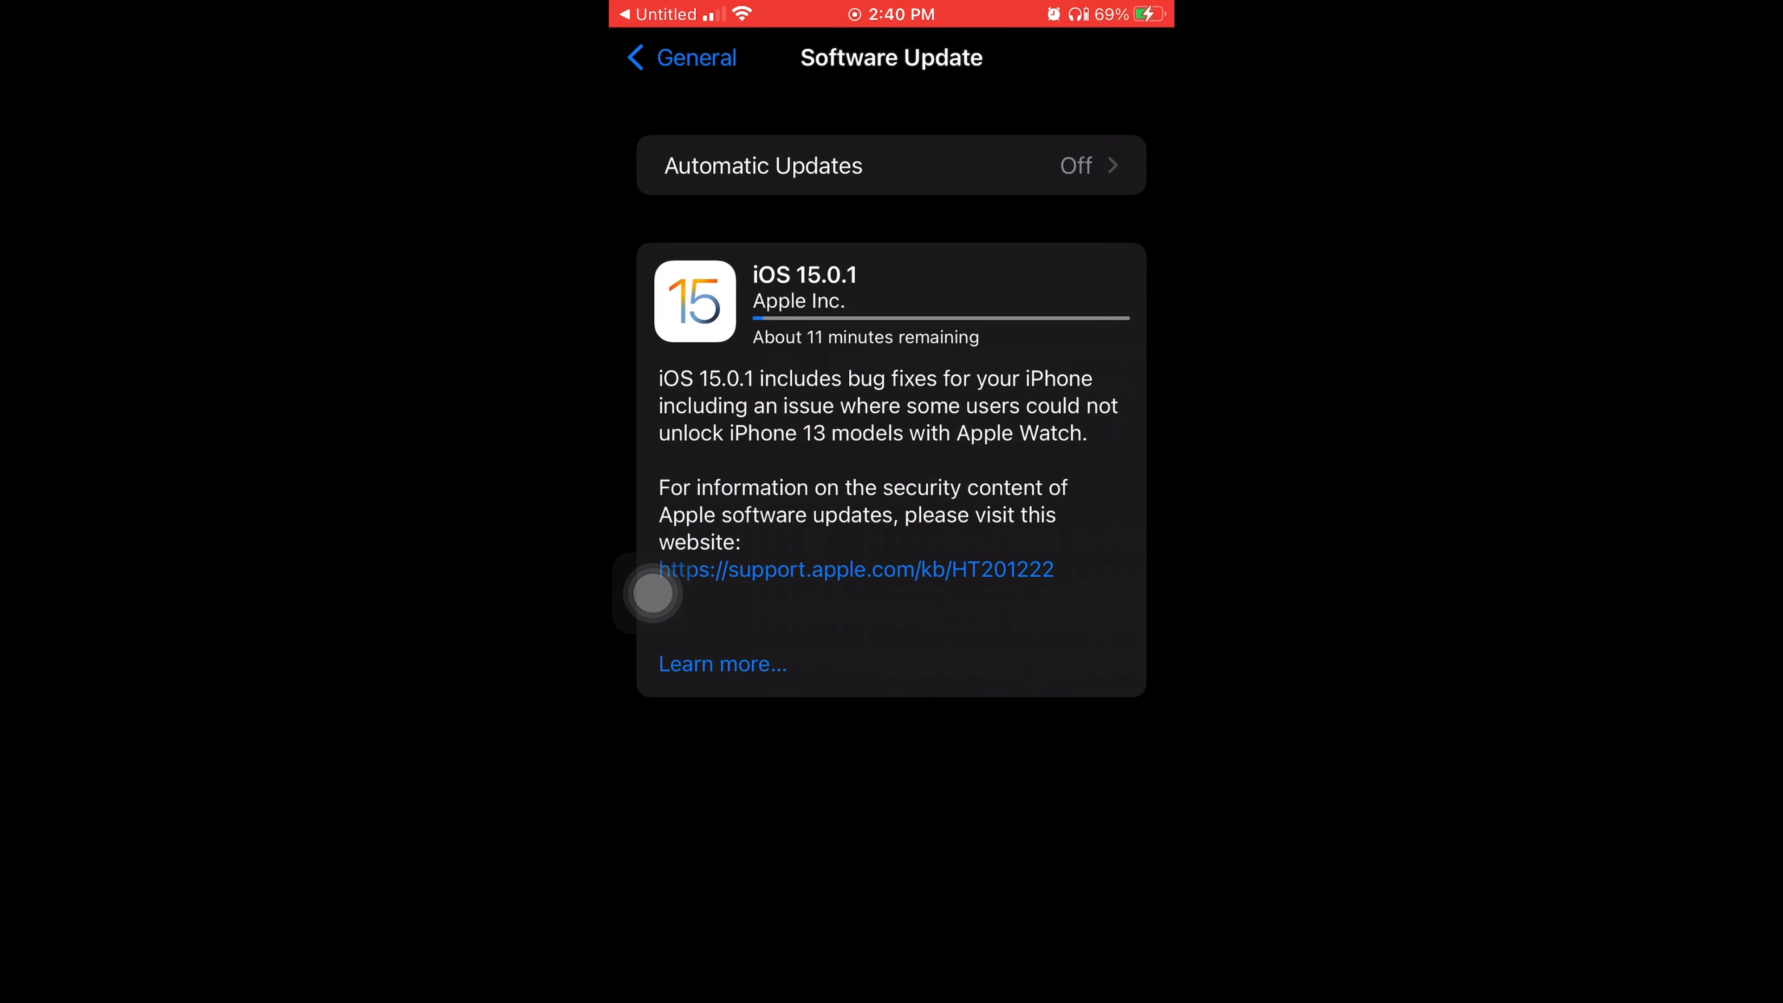
{"action": "left_click", "coordinate": [680, 56]}
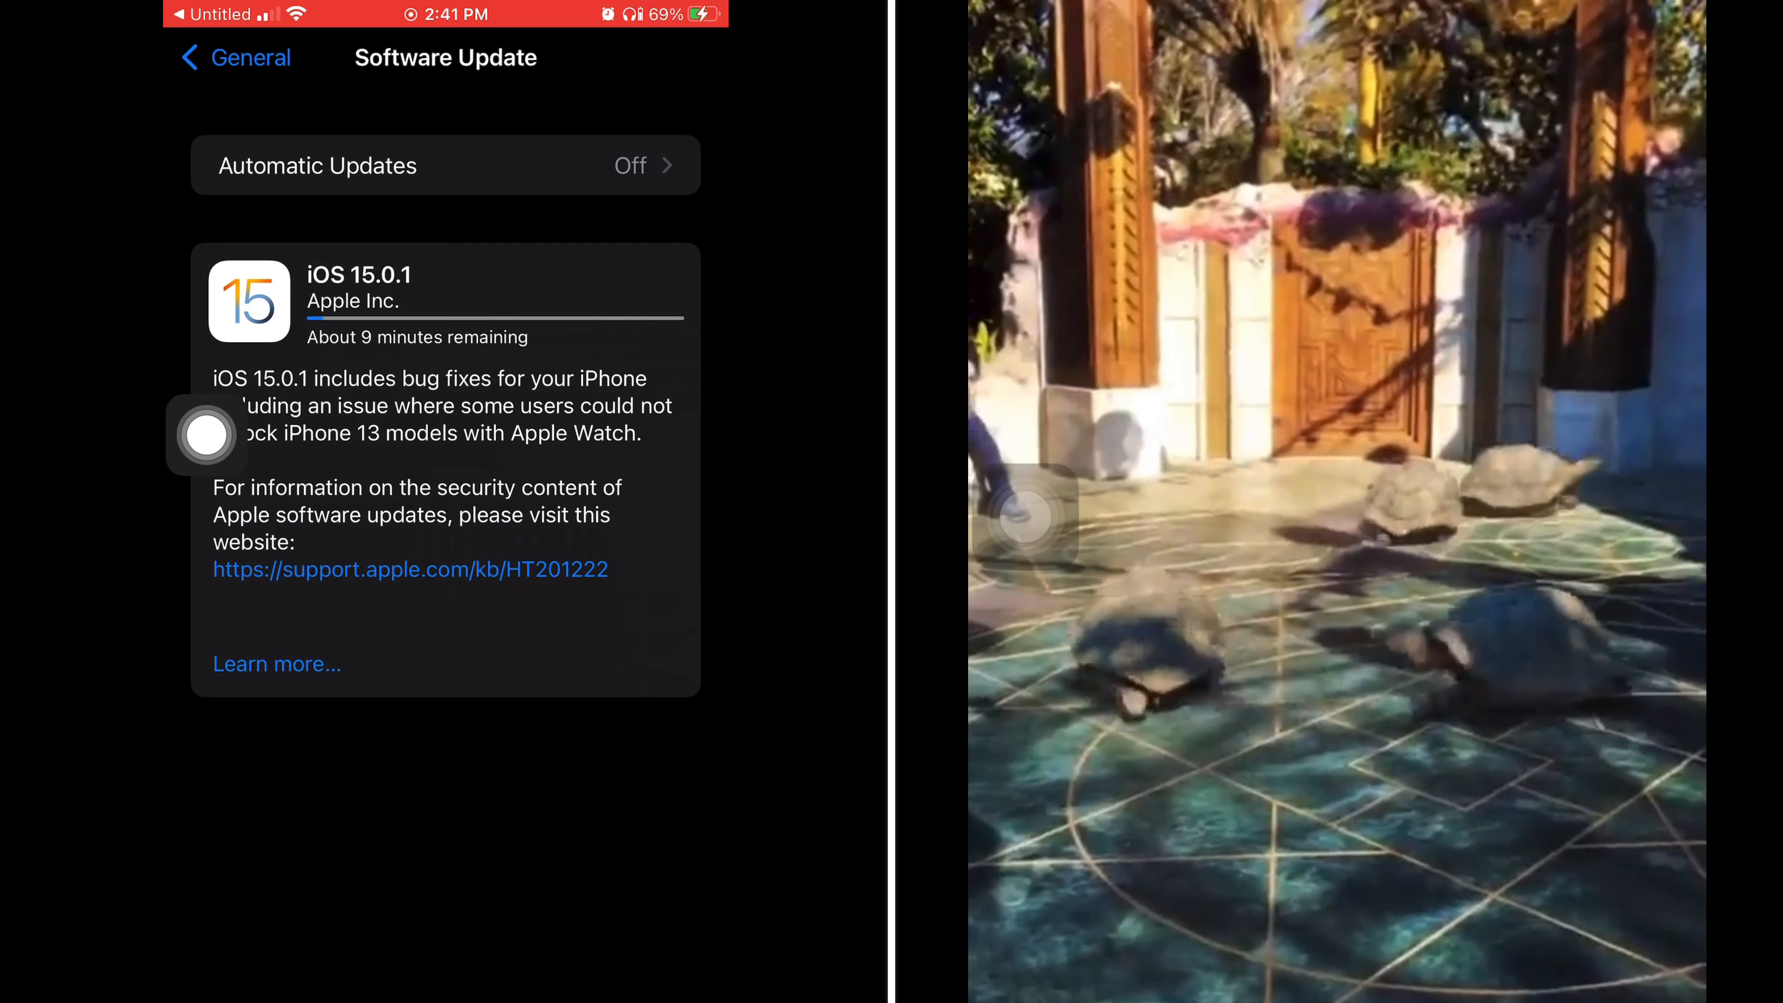
- Review Apple's support.apple.com security updates page down to the table listing iOS 15.0.1 as latest
{"action": "left_click", "coordinate": [410, 569]}
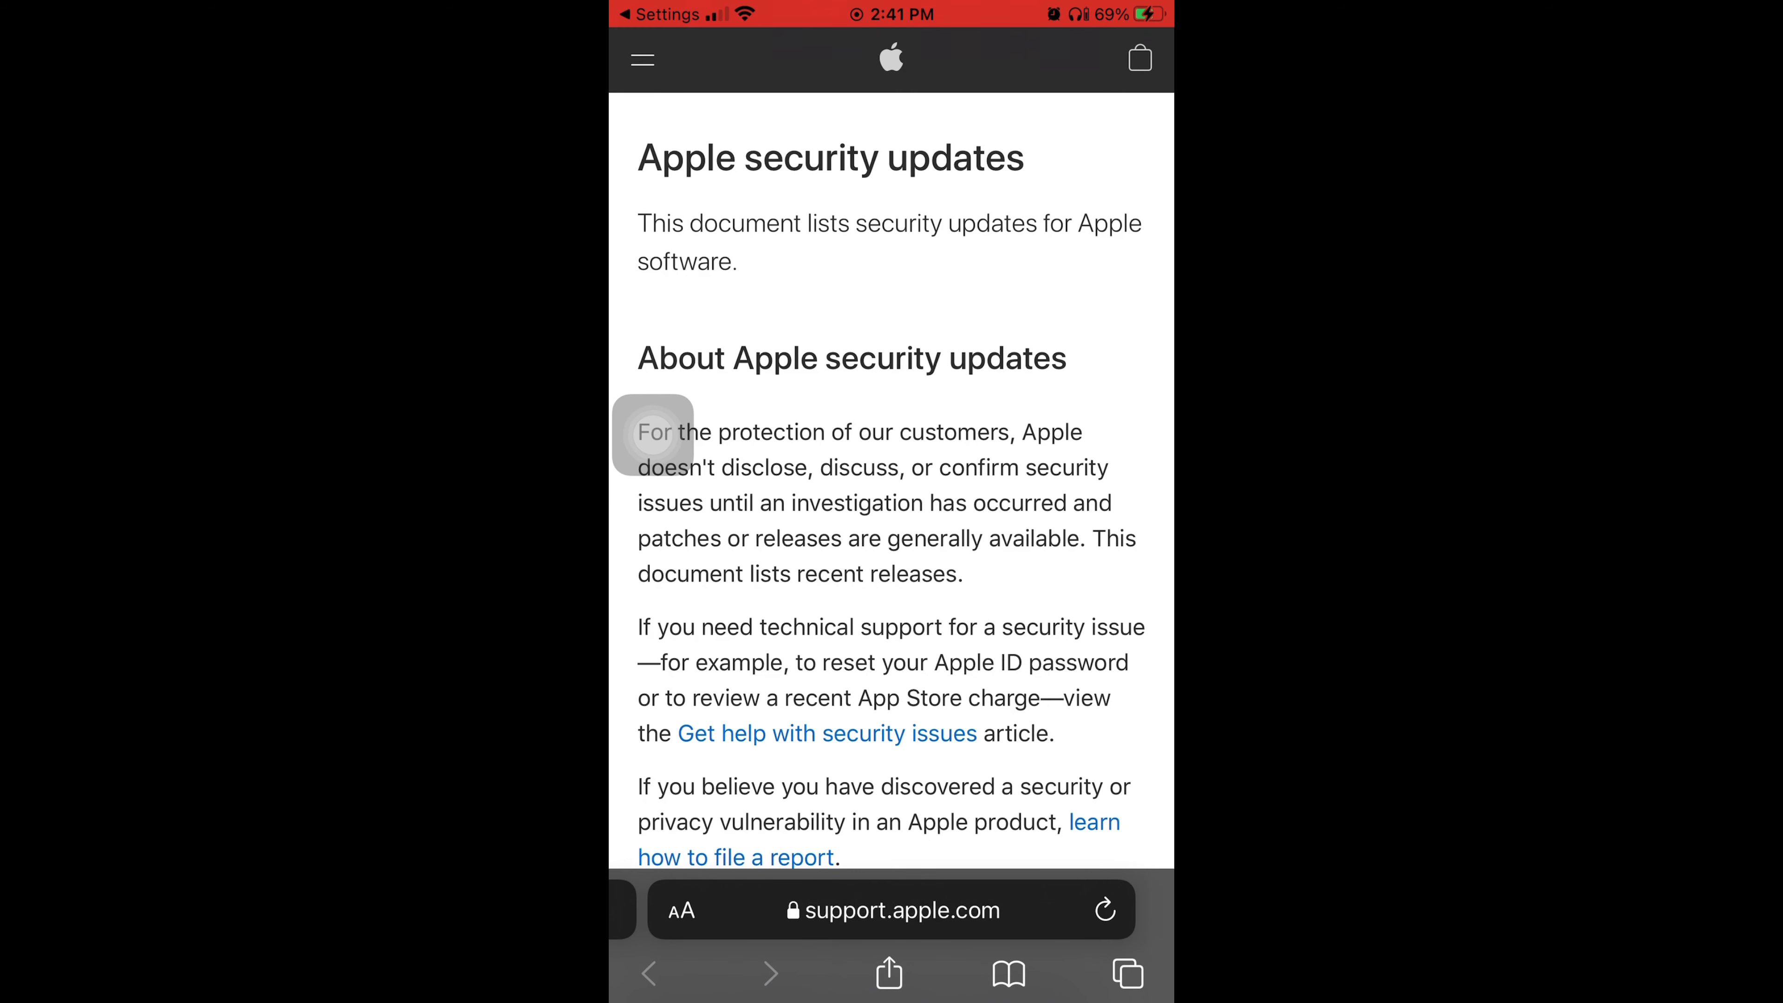
{"action": "scroll", "scroll_direction": "down", "scroll_amount": 3}
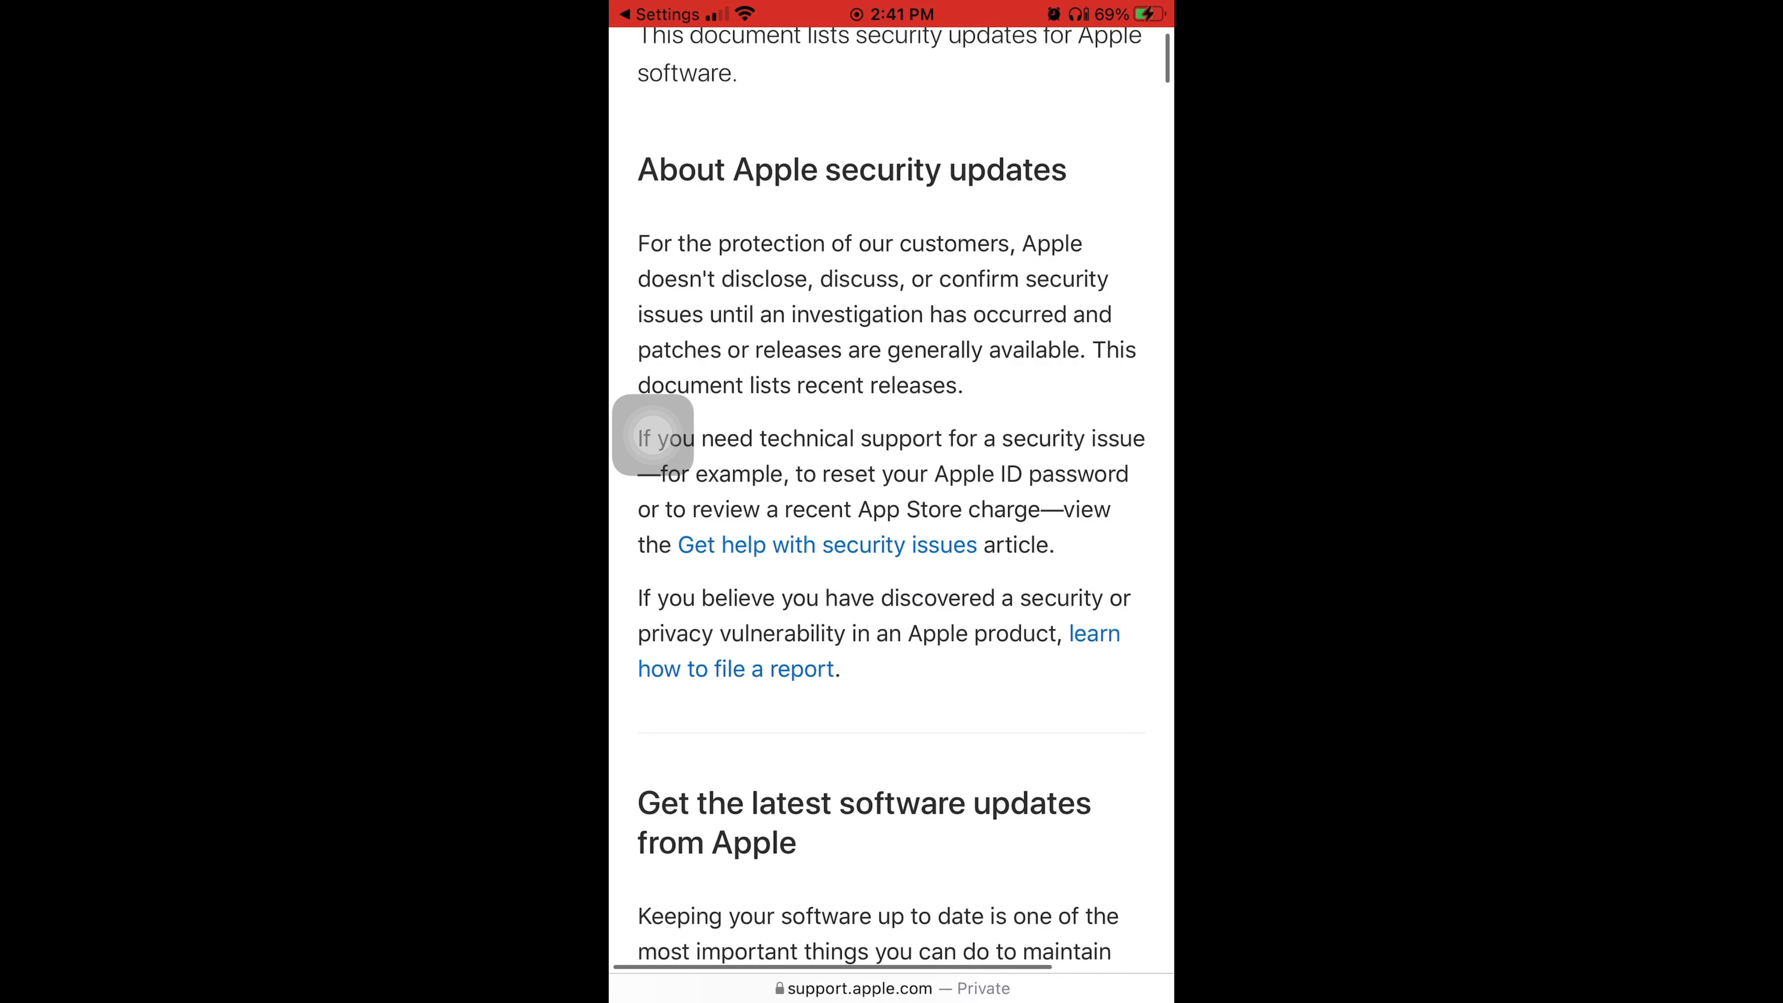
{"action": "scroll", "scroll_direction": "down", "scroll_amount": 3}
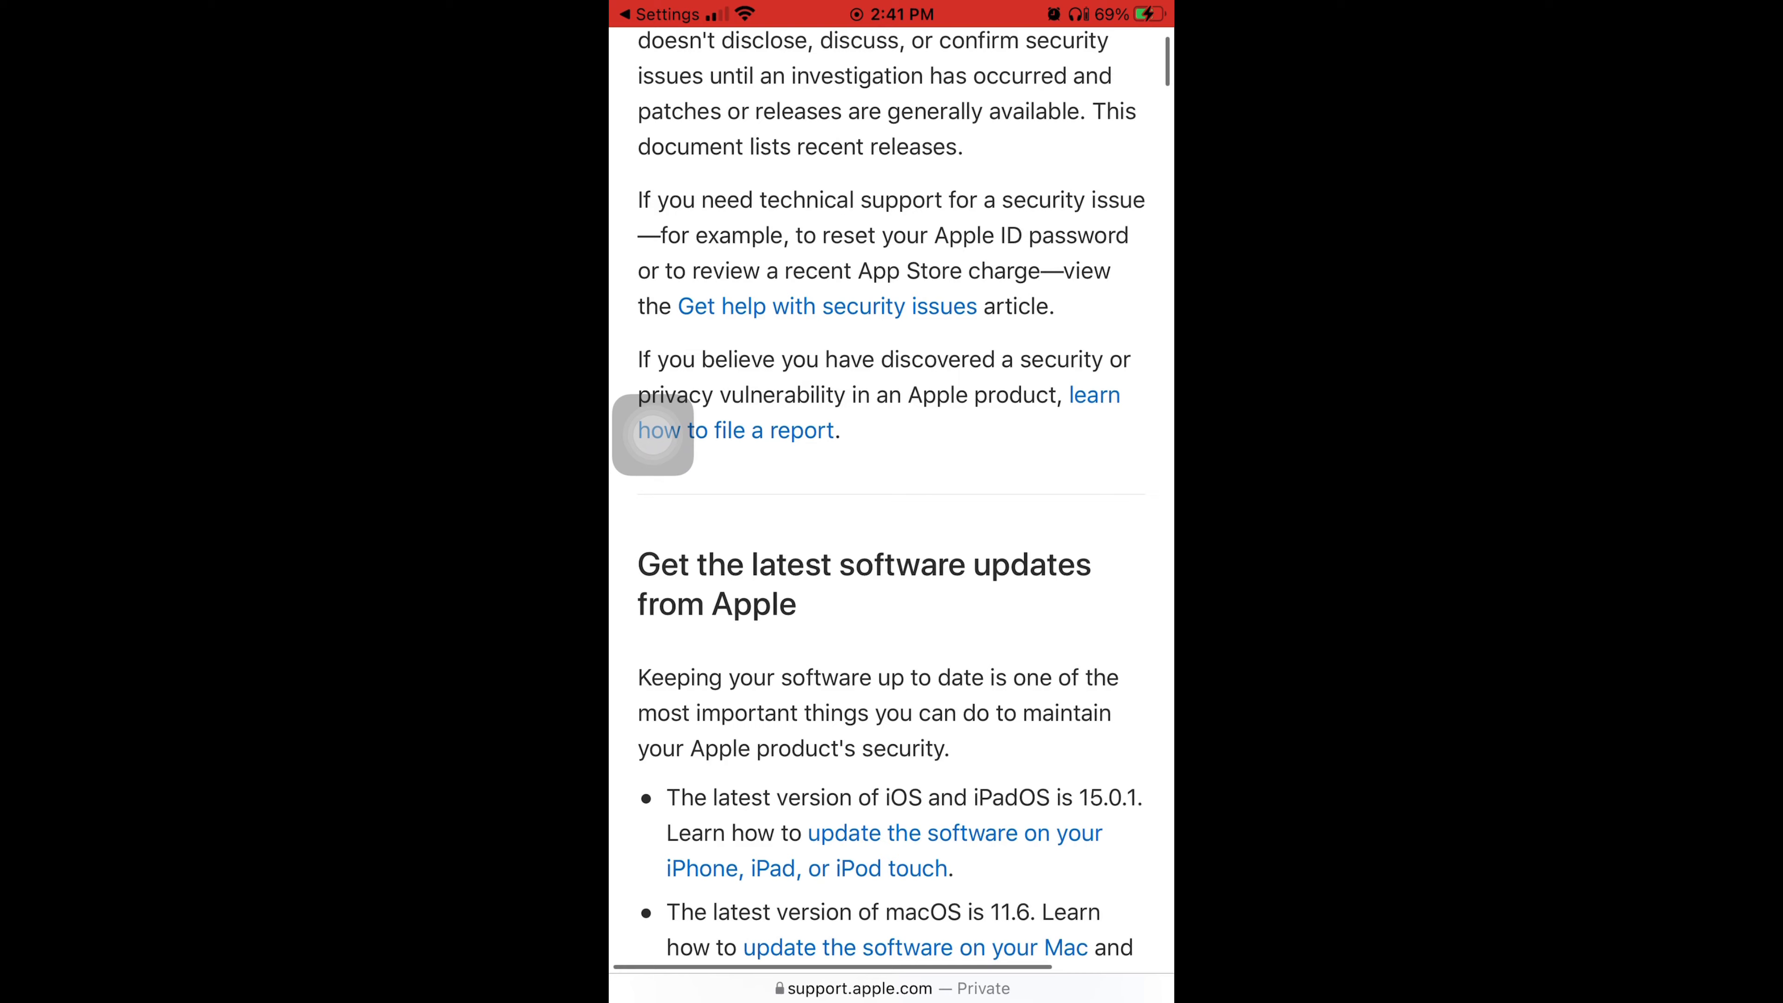
{"action": "scroll", "scroll_direction": "down", "scroll_amount": 3}
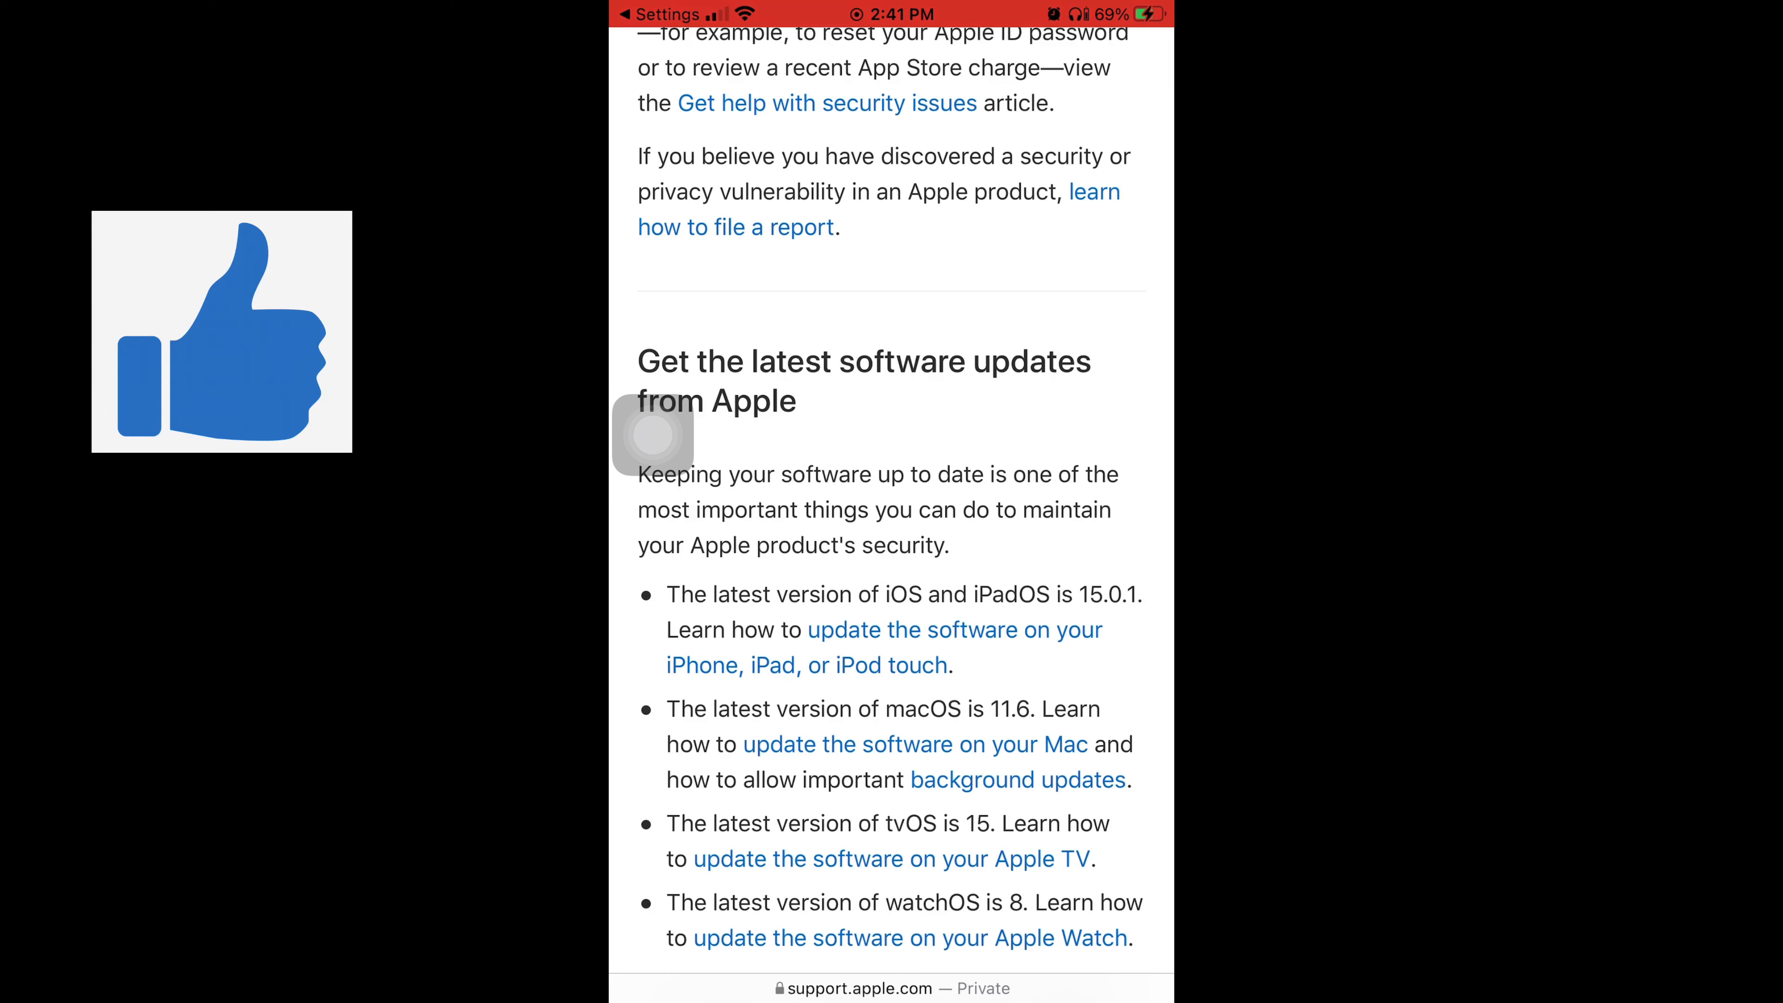
{"action": "scroll", "scroll_direction": "down", "scroll_amount": 3}
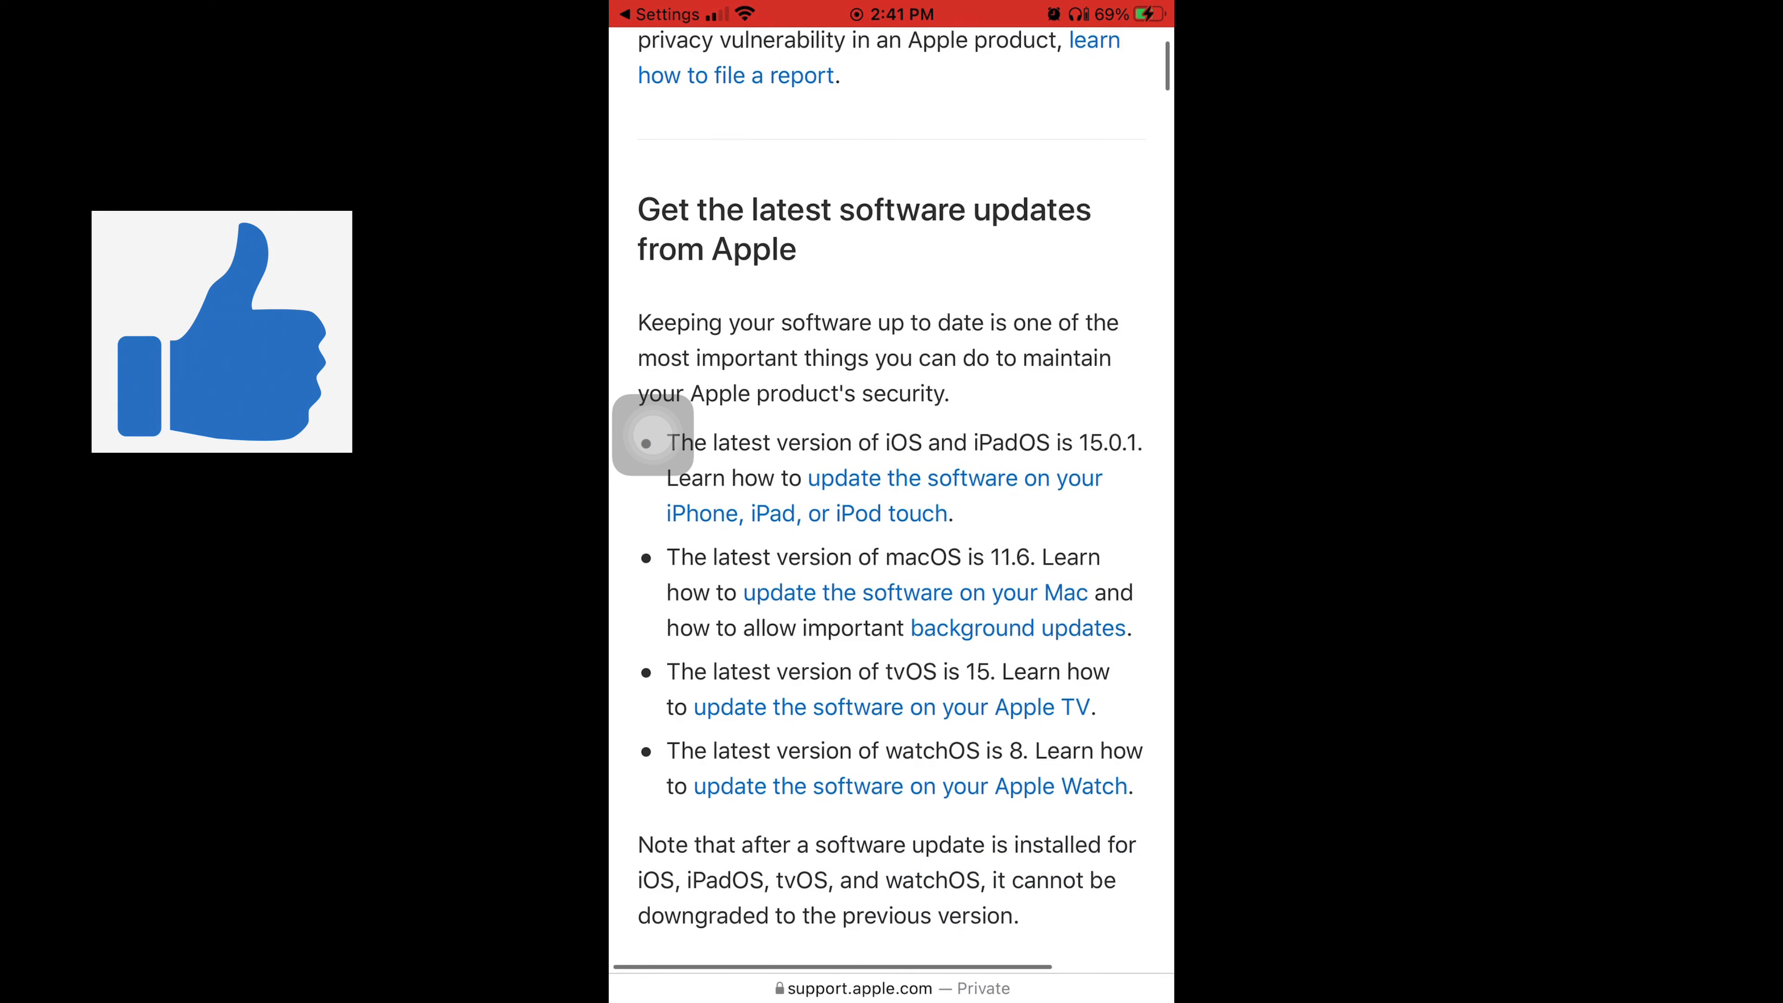
{"action": "scroll", "scroll_direction": "down", "scroll_amount": 3}
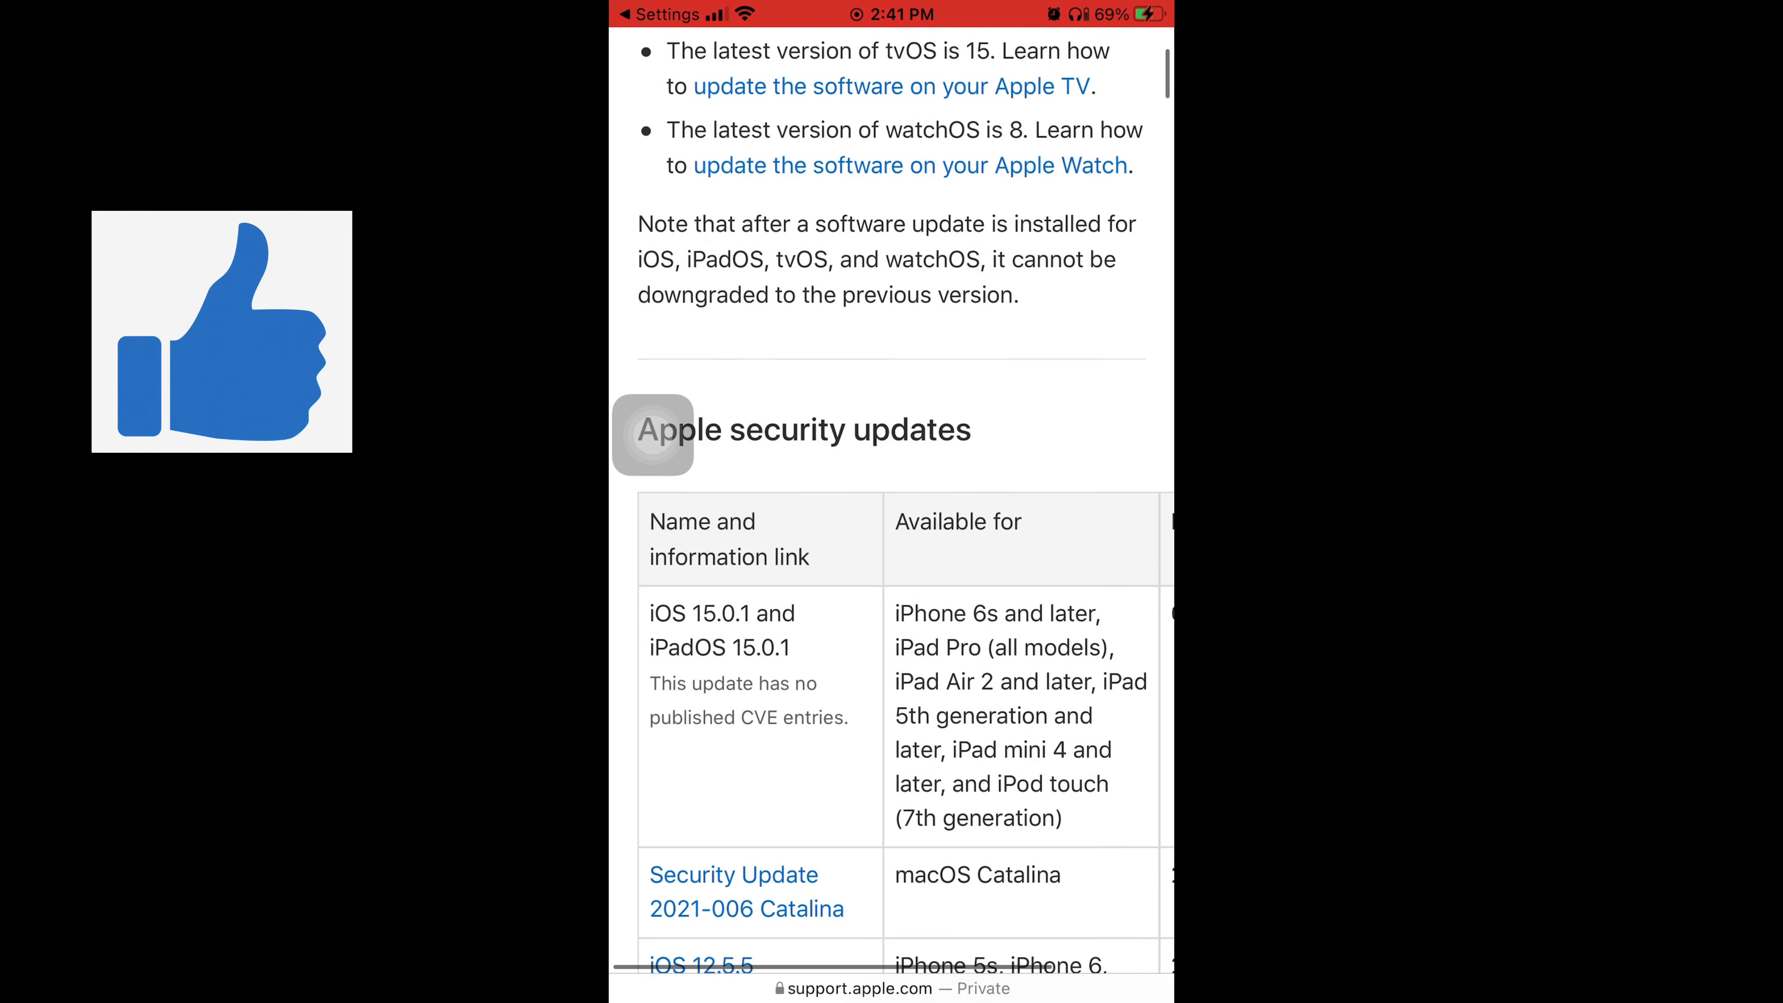
{"action": "scroll", "scroll_direction": "down", "scroll_amount": 3}
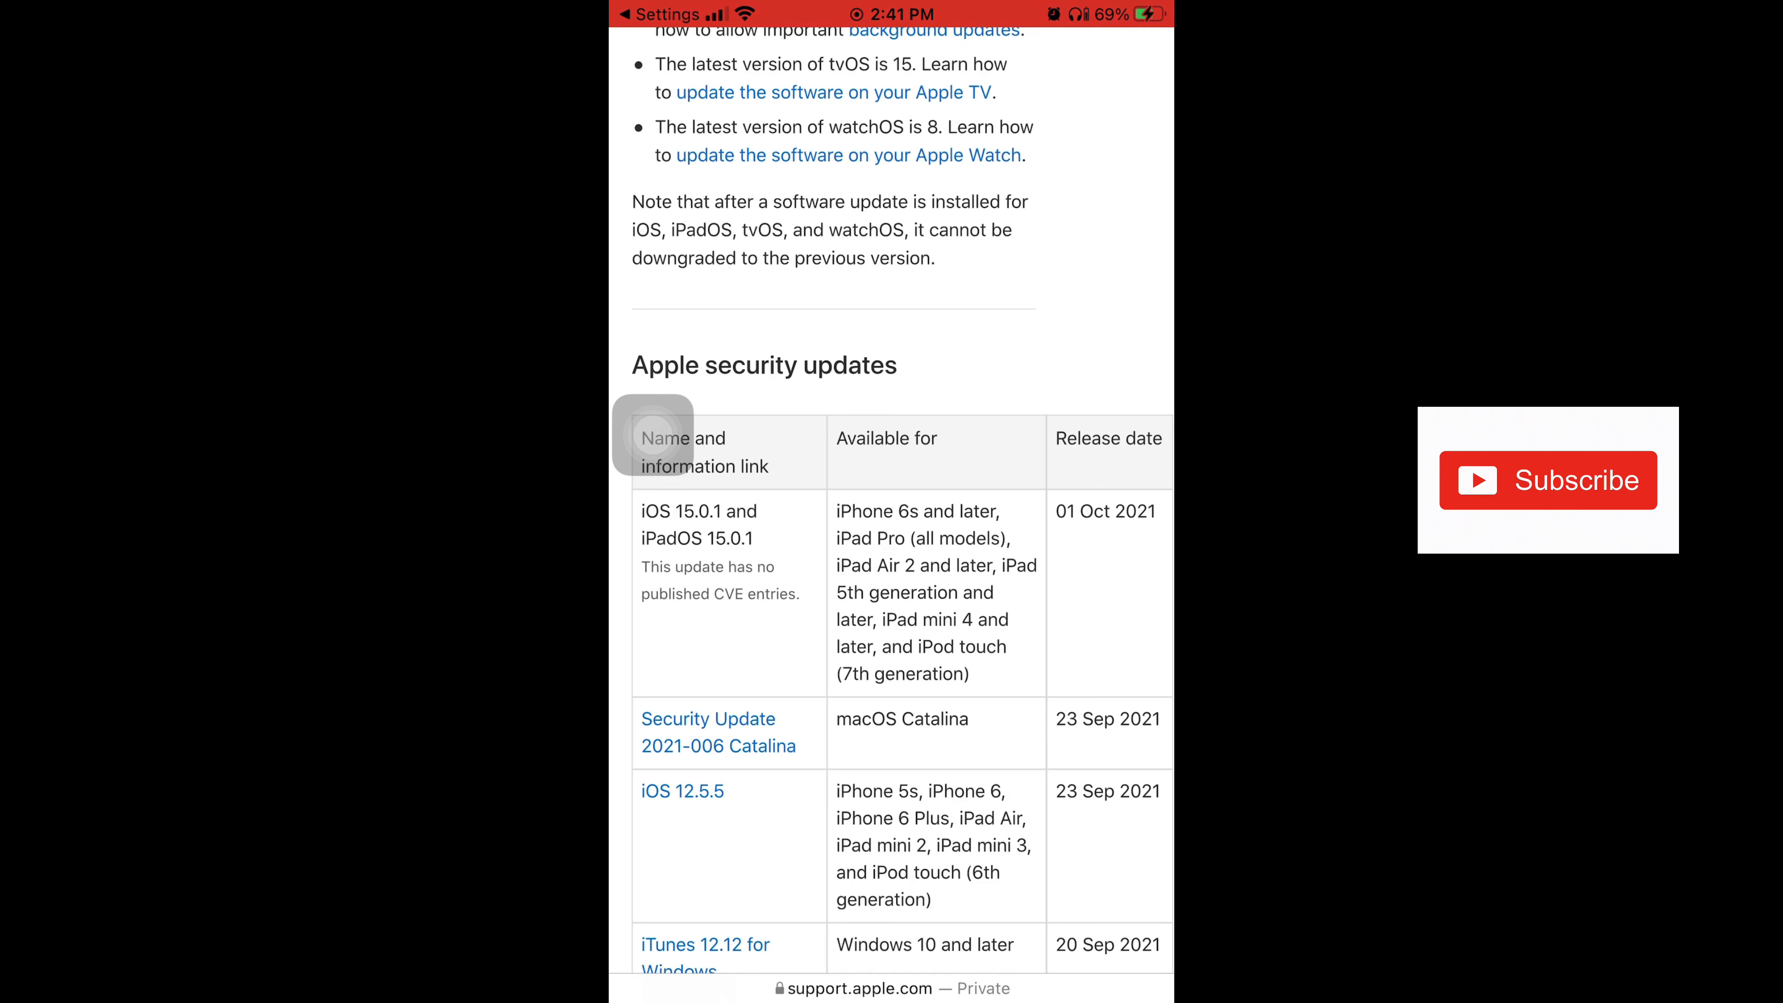
{"action": "scroll", "scroll_direction": "down", "scroll_amount": 3}
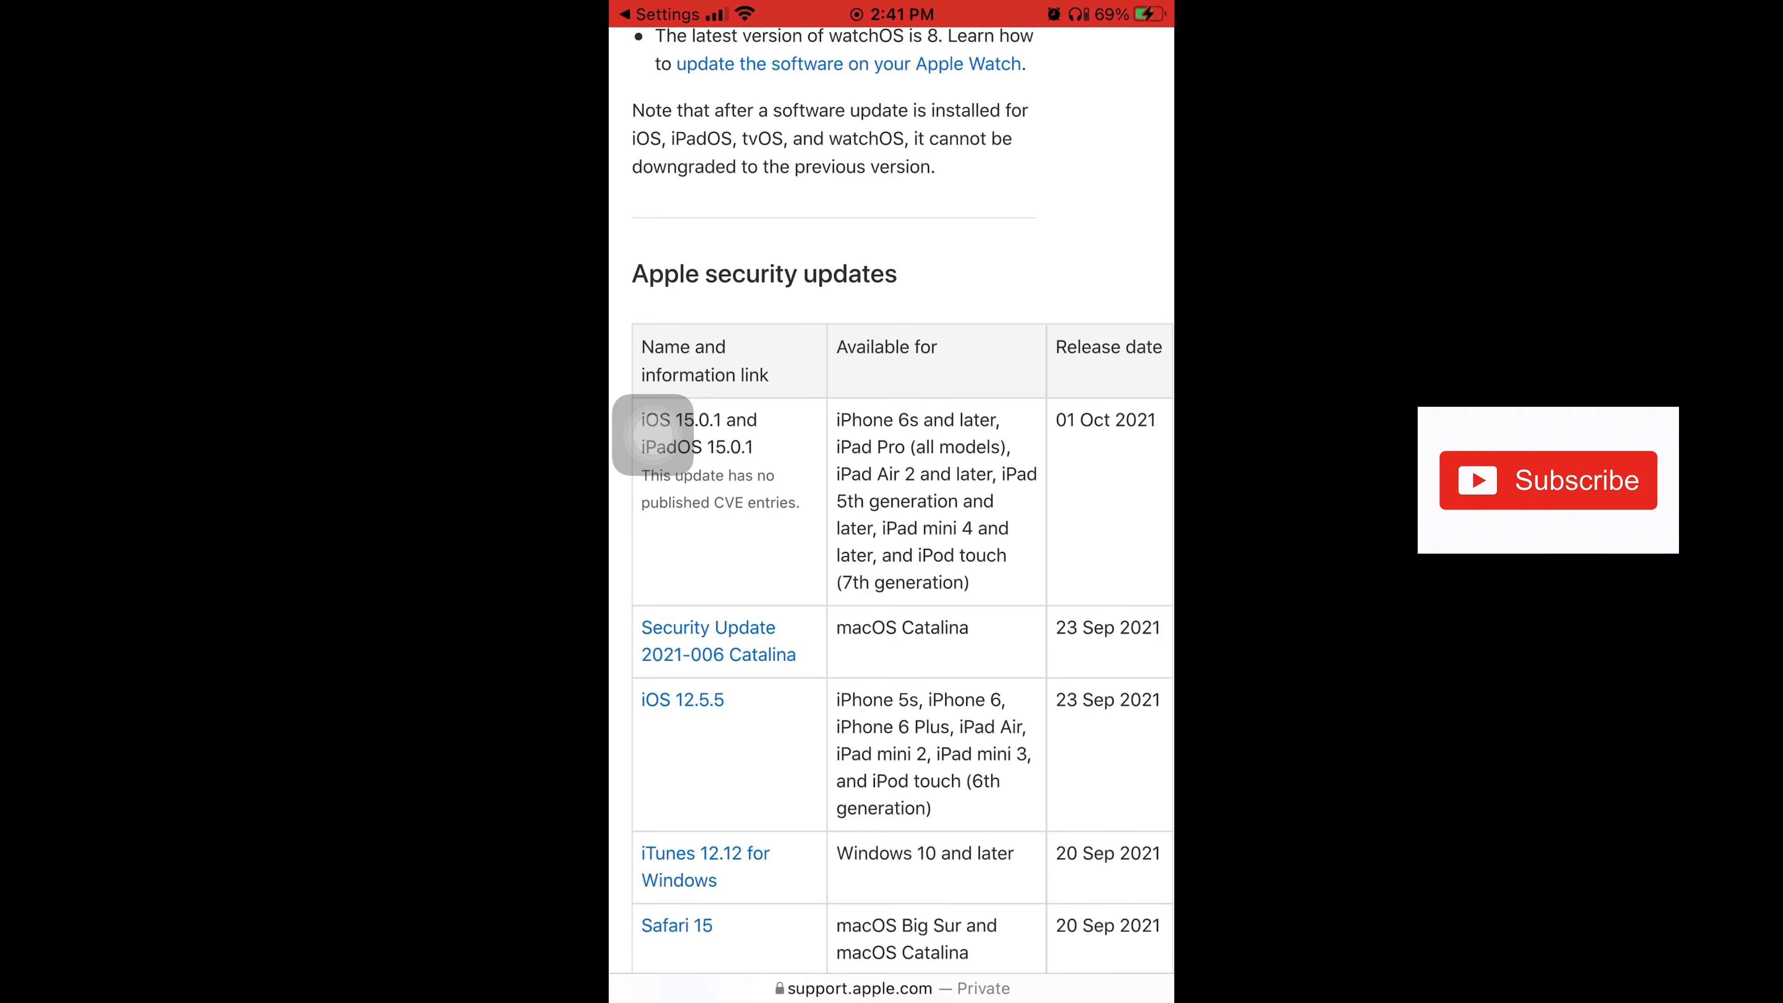
{"action": "scroll", "scroll_direction": "down", "scroll_amount": 3}
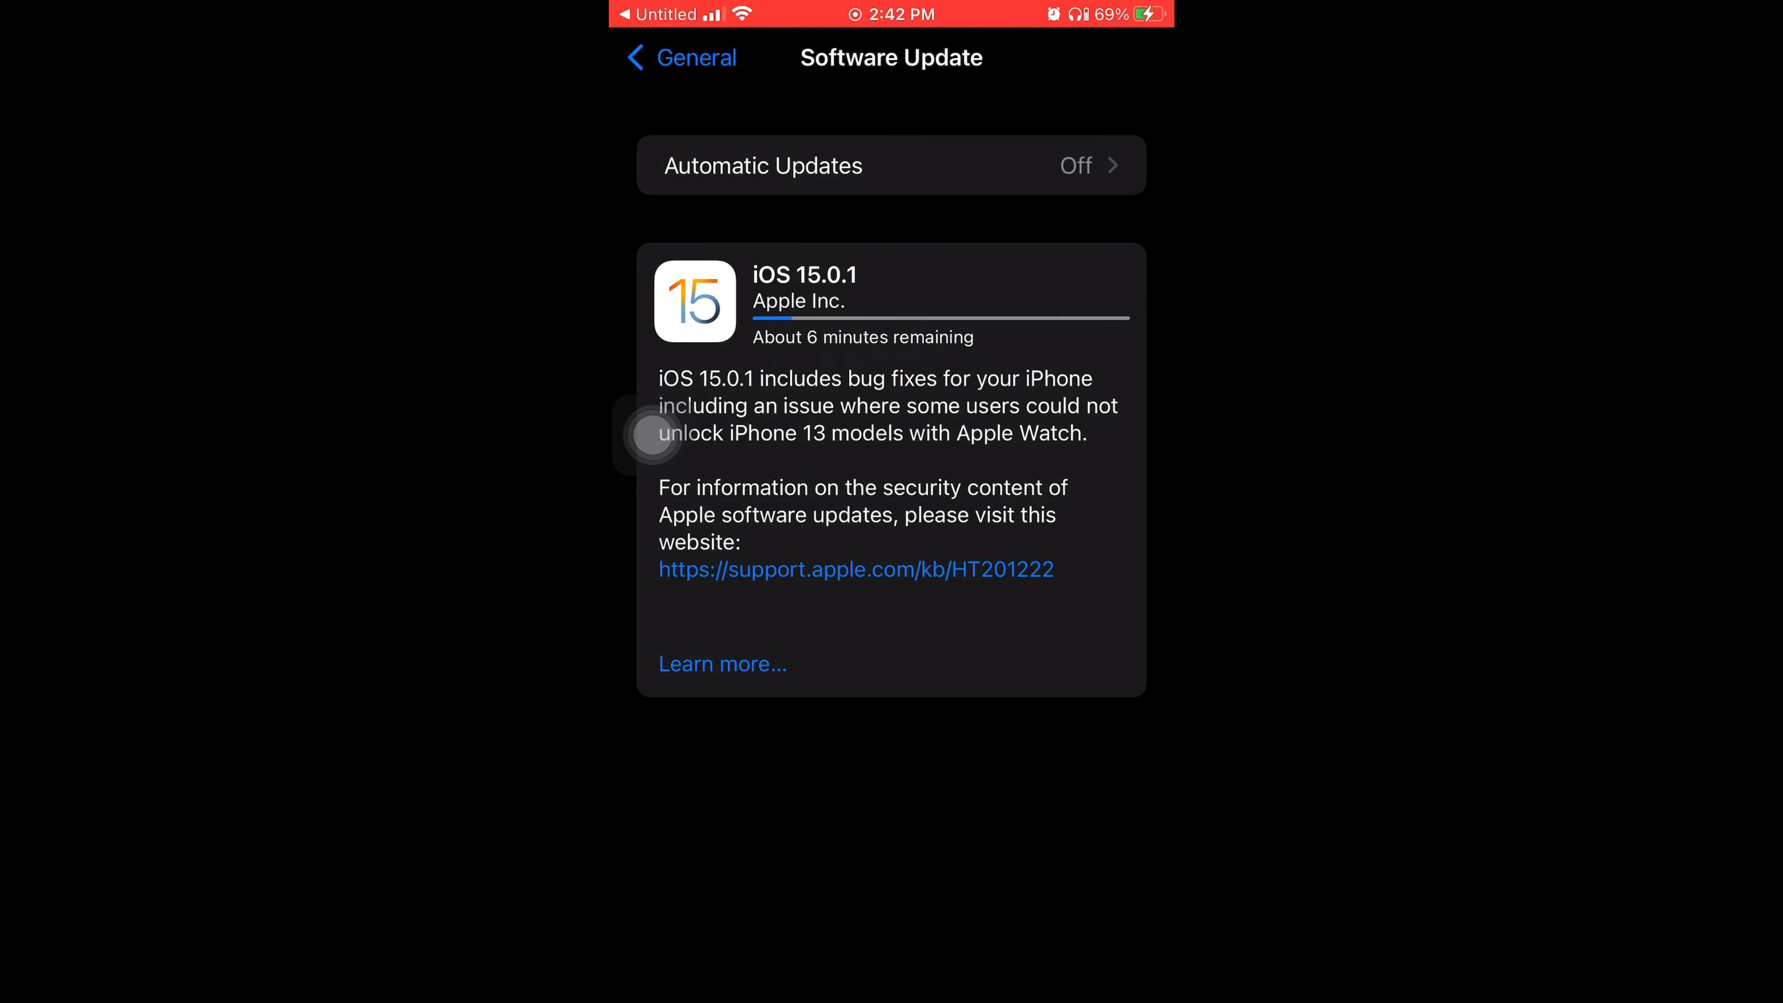
{"action": "left_click", "coordinate": [721, 664]}
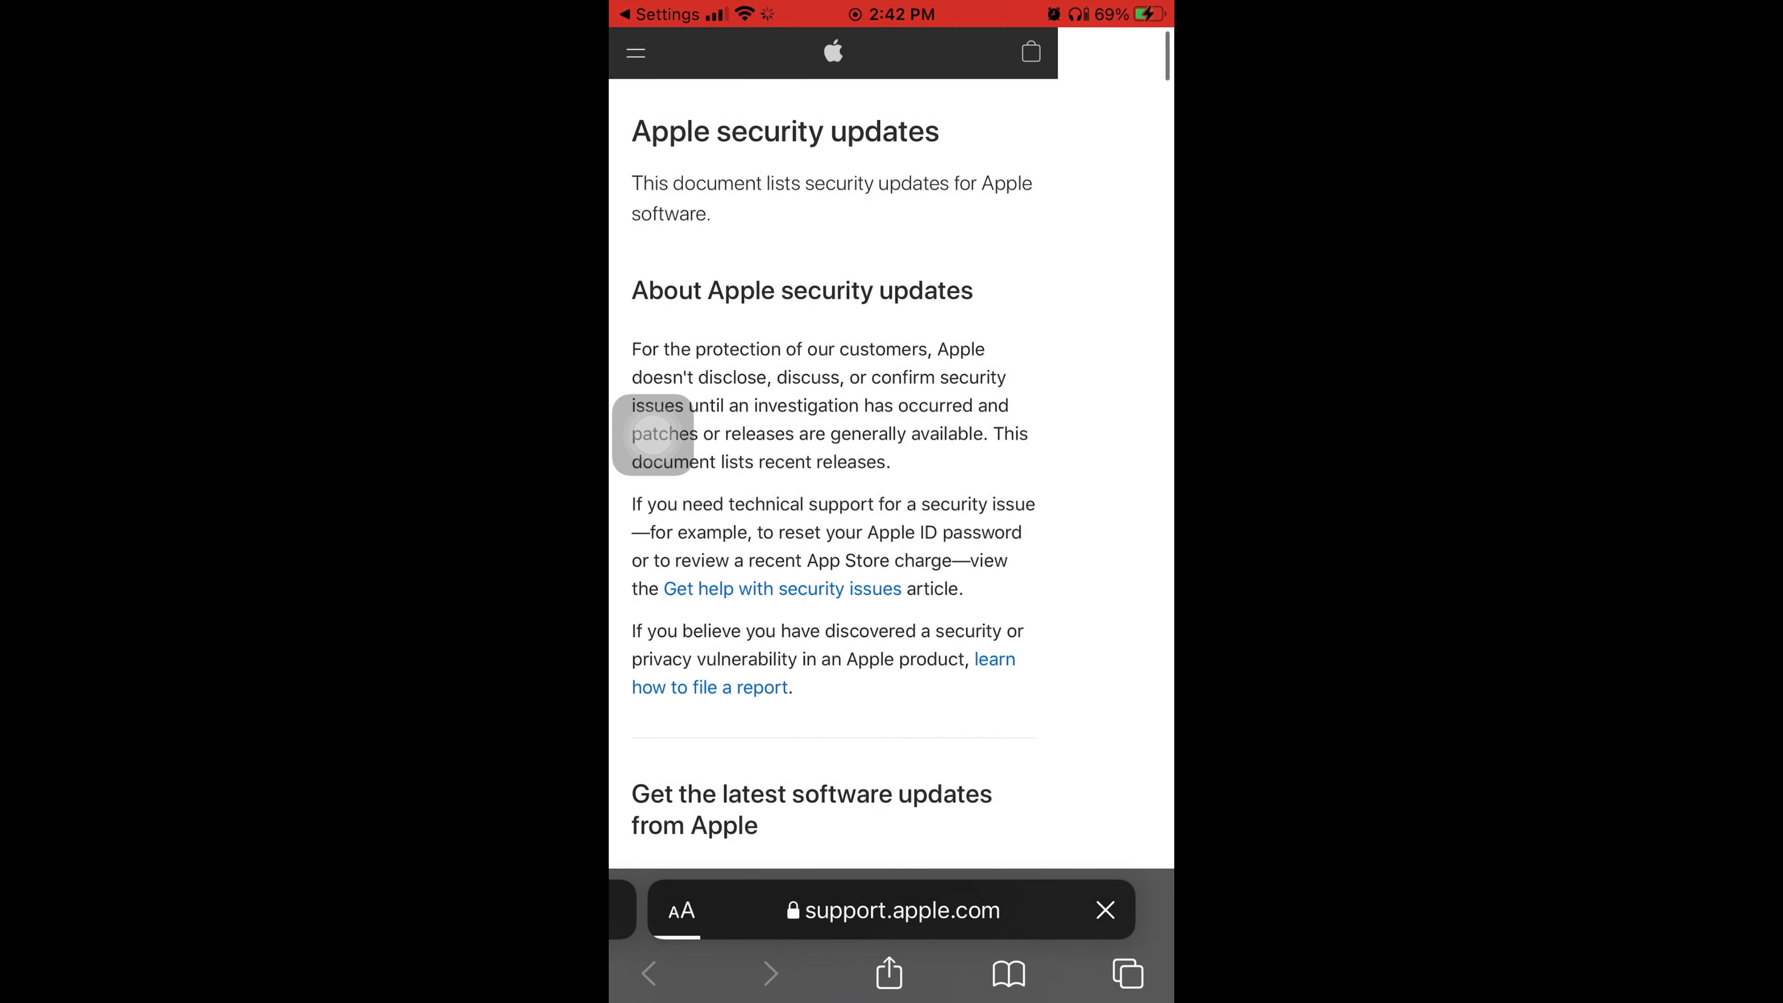
- Scroll the security updates page before returning to Software Update with 15.0.1 downloaded
{"action": "scroll", "scroll_direction": "down", "scroll_amount": 3}
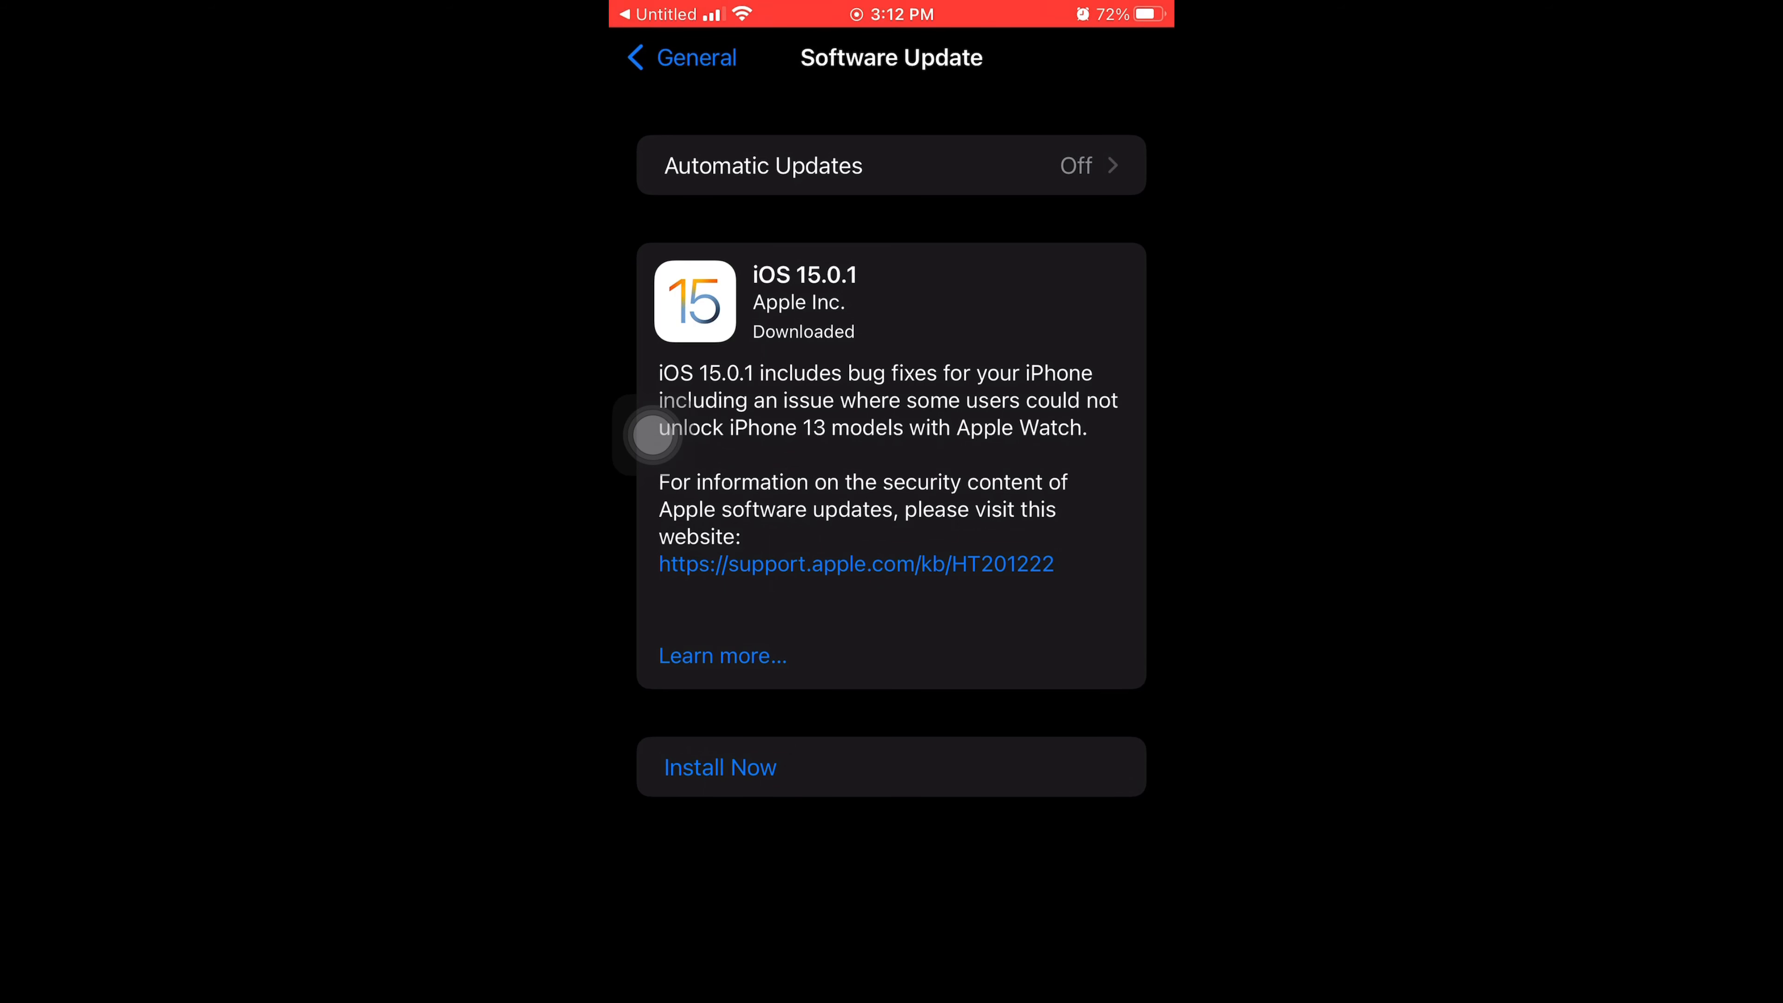
- Start Install Now so the iPhone installs iOS 15.0.1 and reboots to the home screen
{"action": "left_click", "coordinate": [719, 767]}
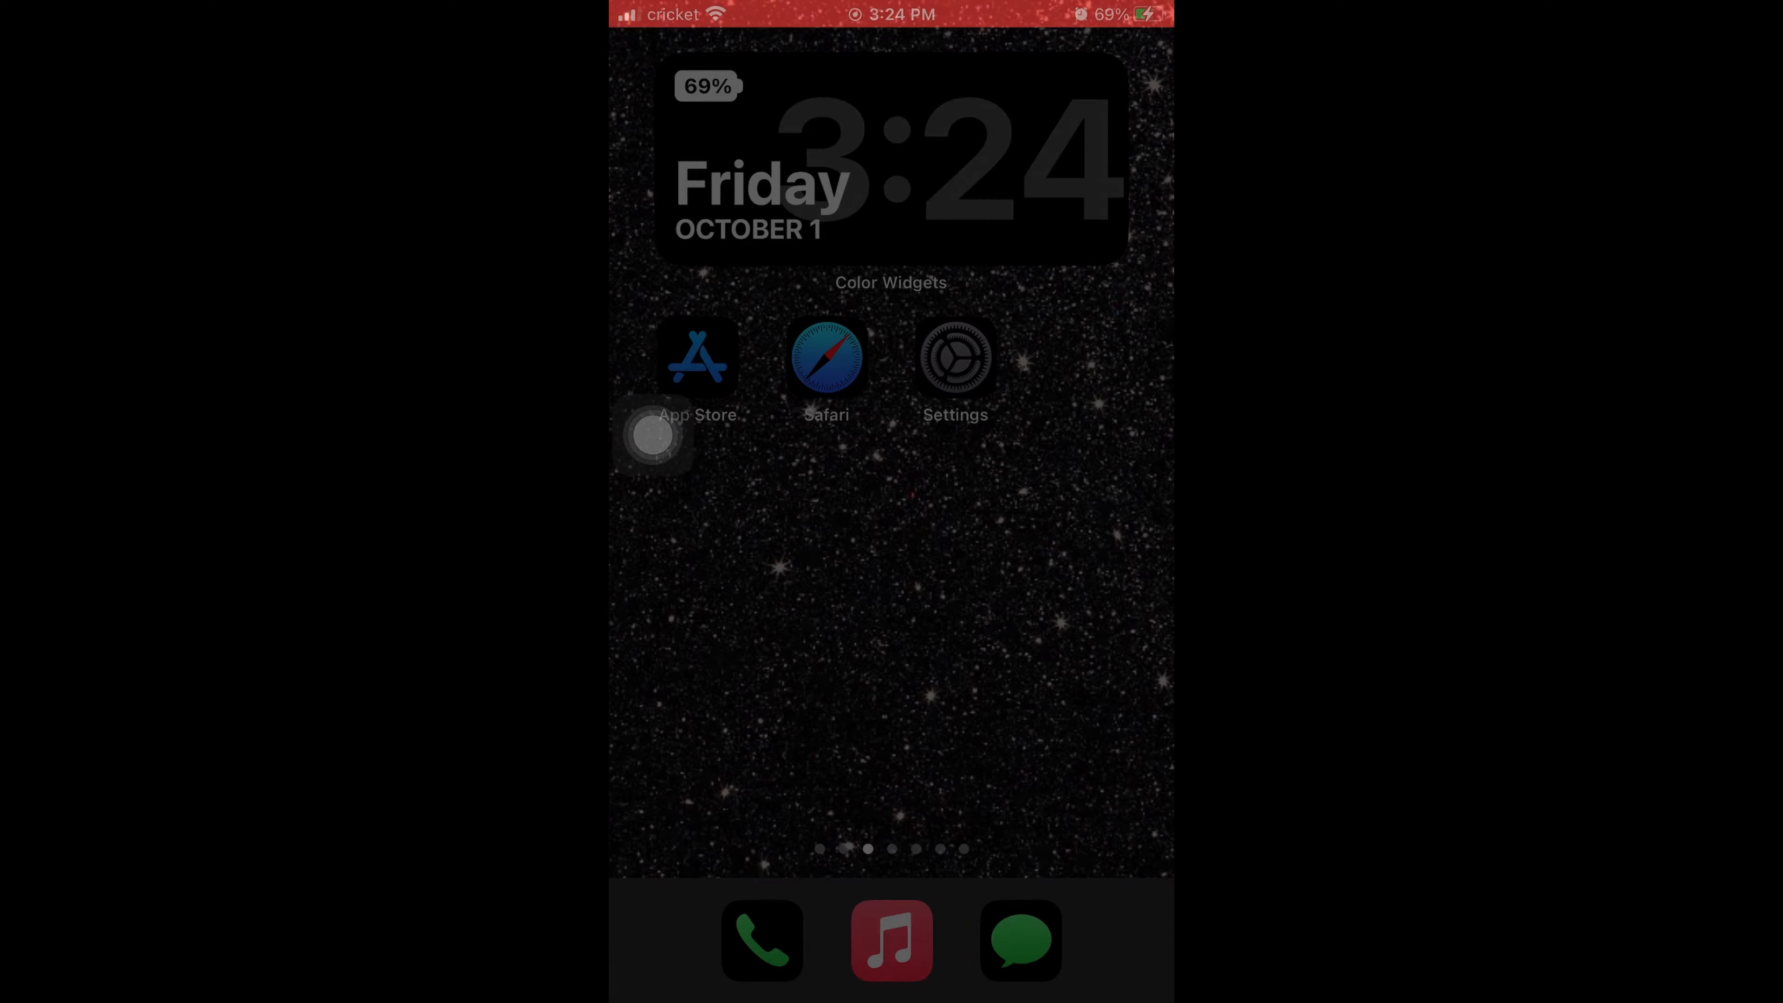
- Verify About shows iOS 15.0.1 and Software Update reports up to date, then bring up AssistiveTouch
{"action": "left_click", "coordinate": [953, 357]}
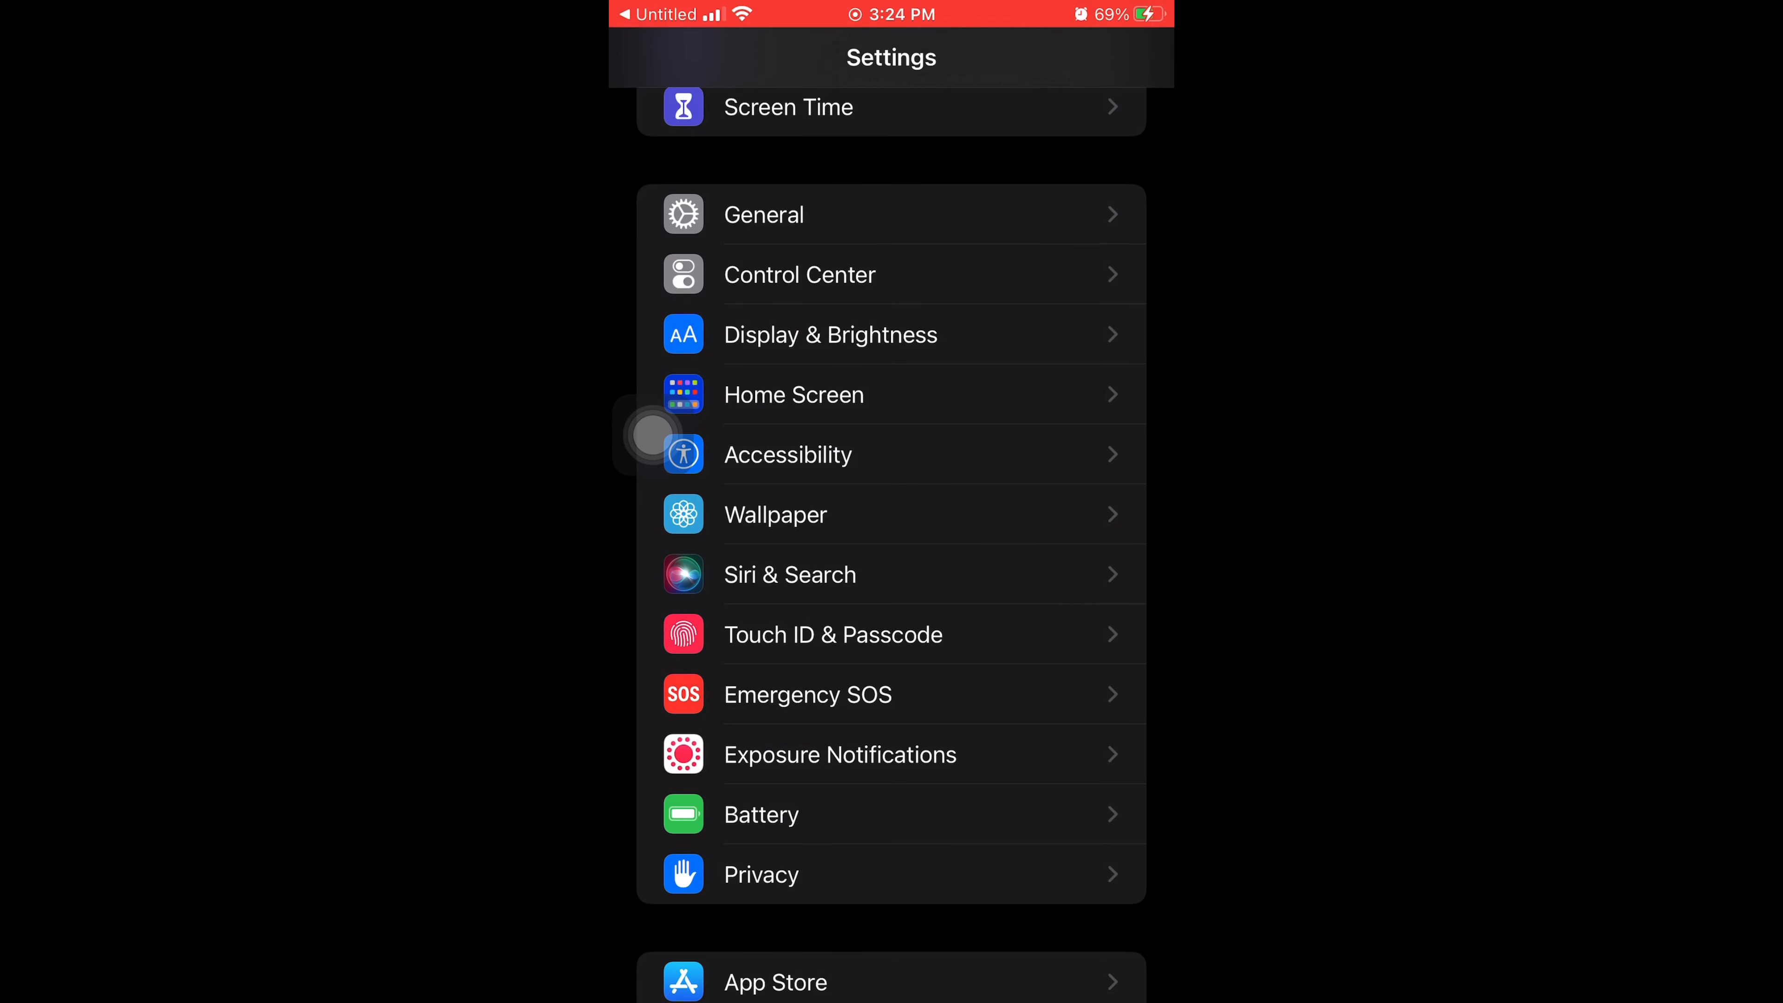
{"action": "left_click", "coordinate": [763, 214]}
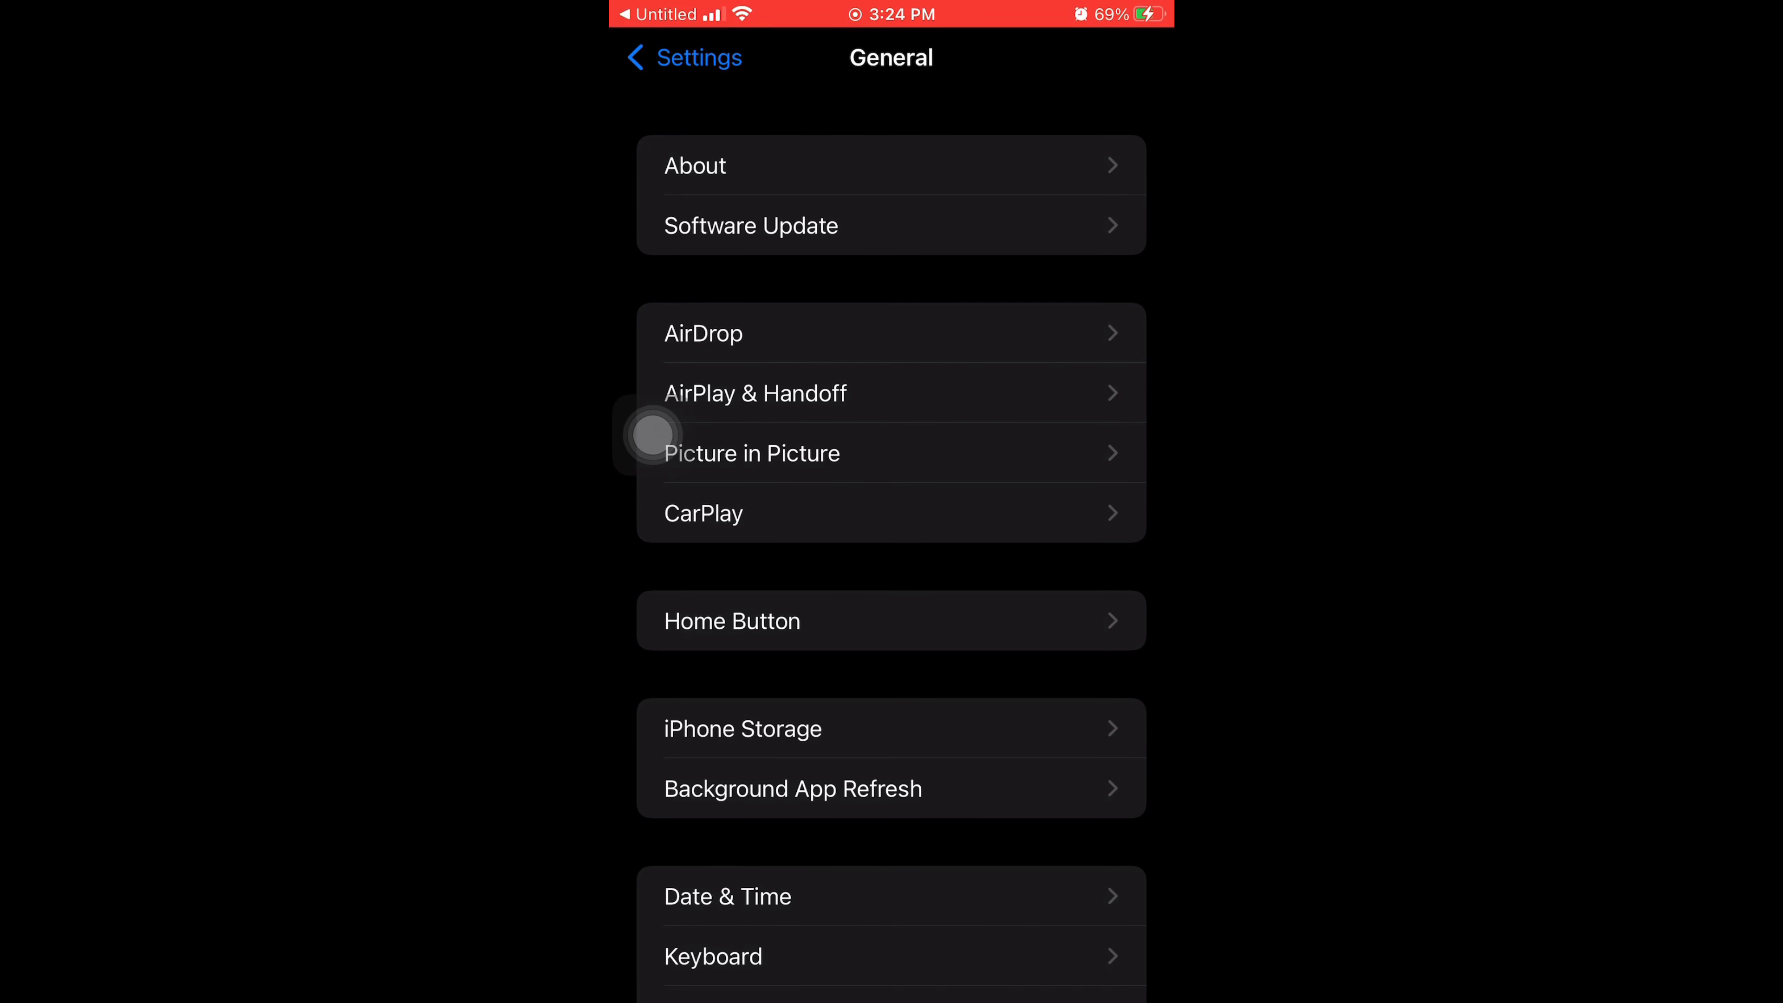
{"action": "left_click", "coordinate": [694, 165]}
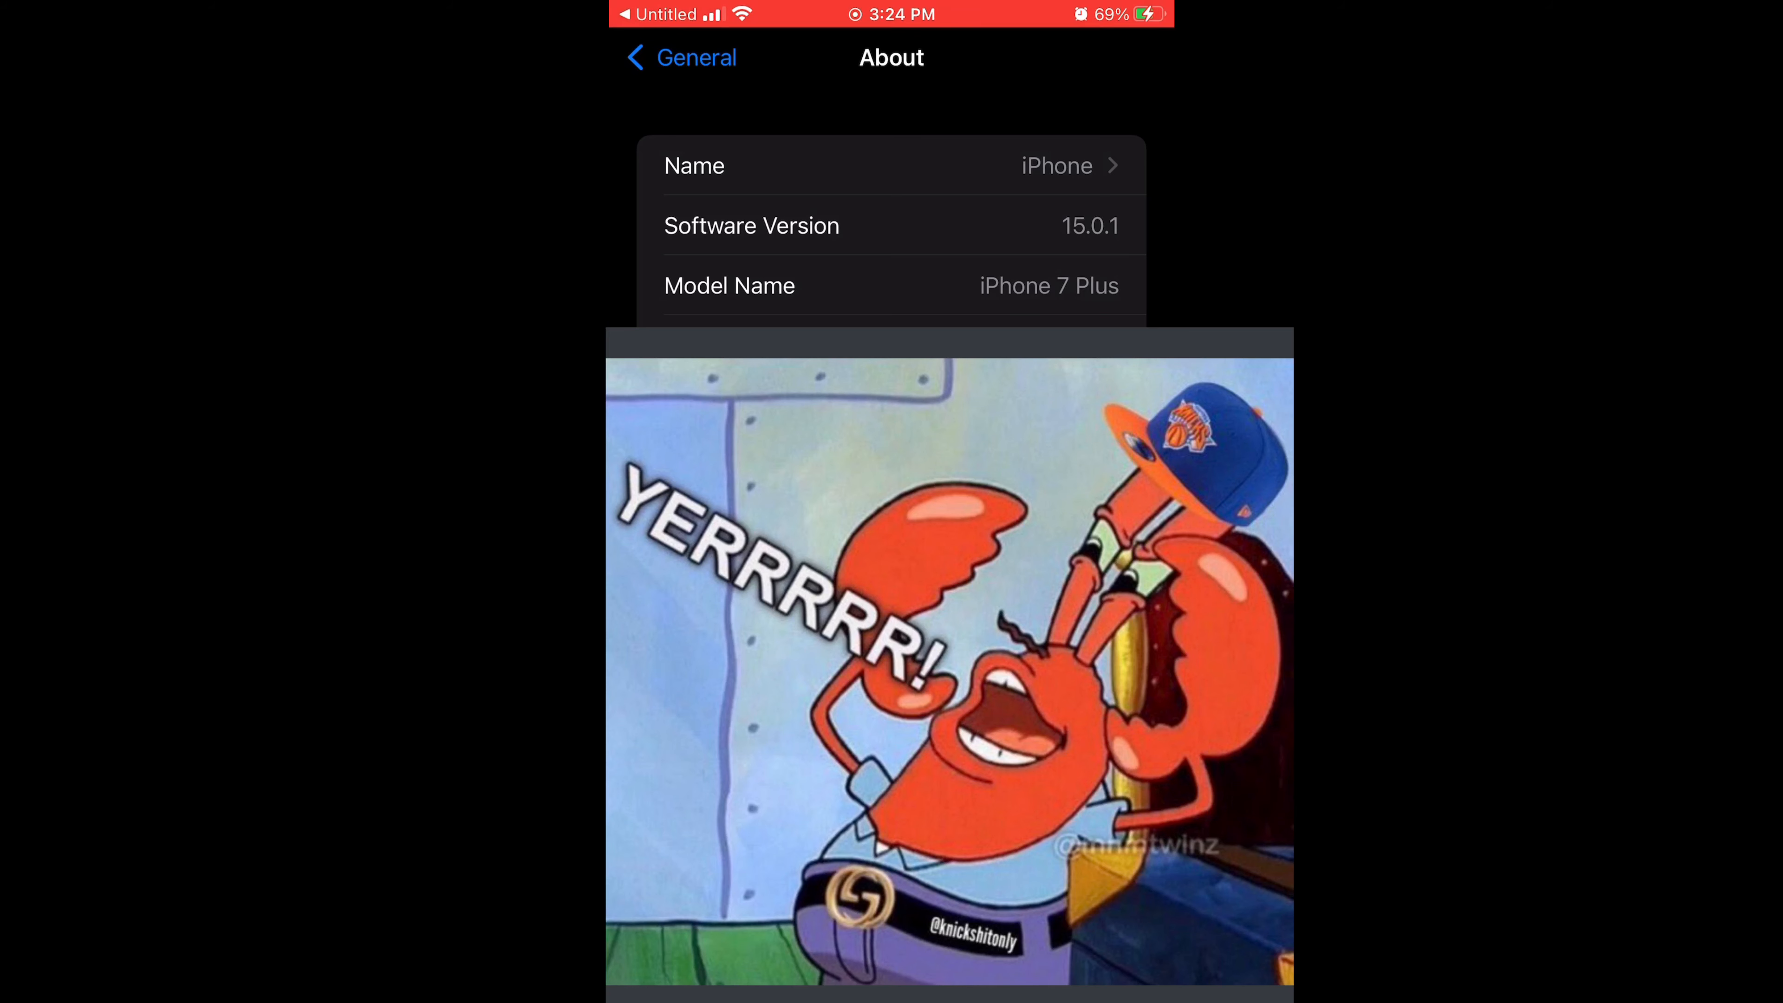
{"action": "left_click", "coordinate": [679, 57]}
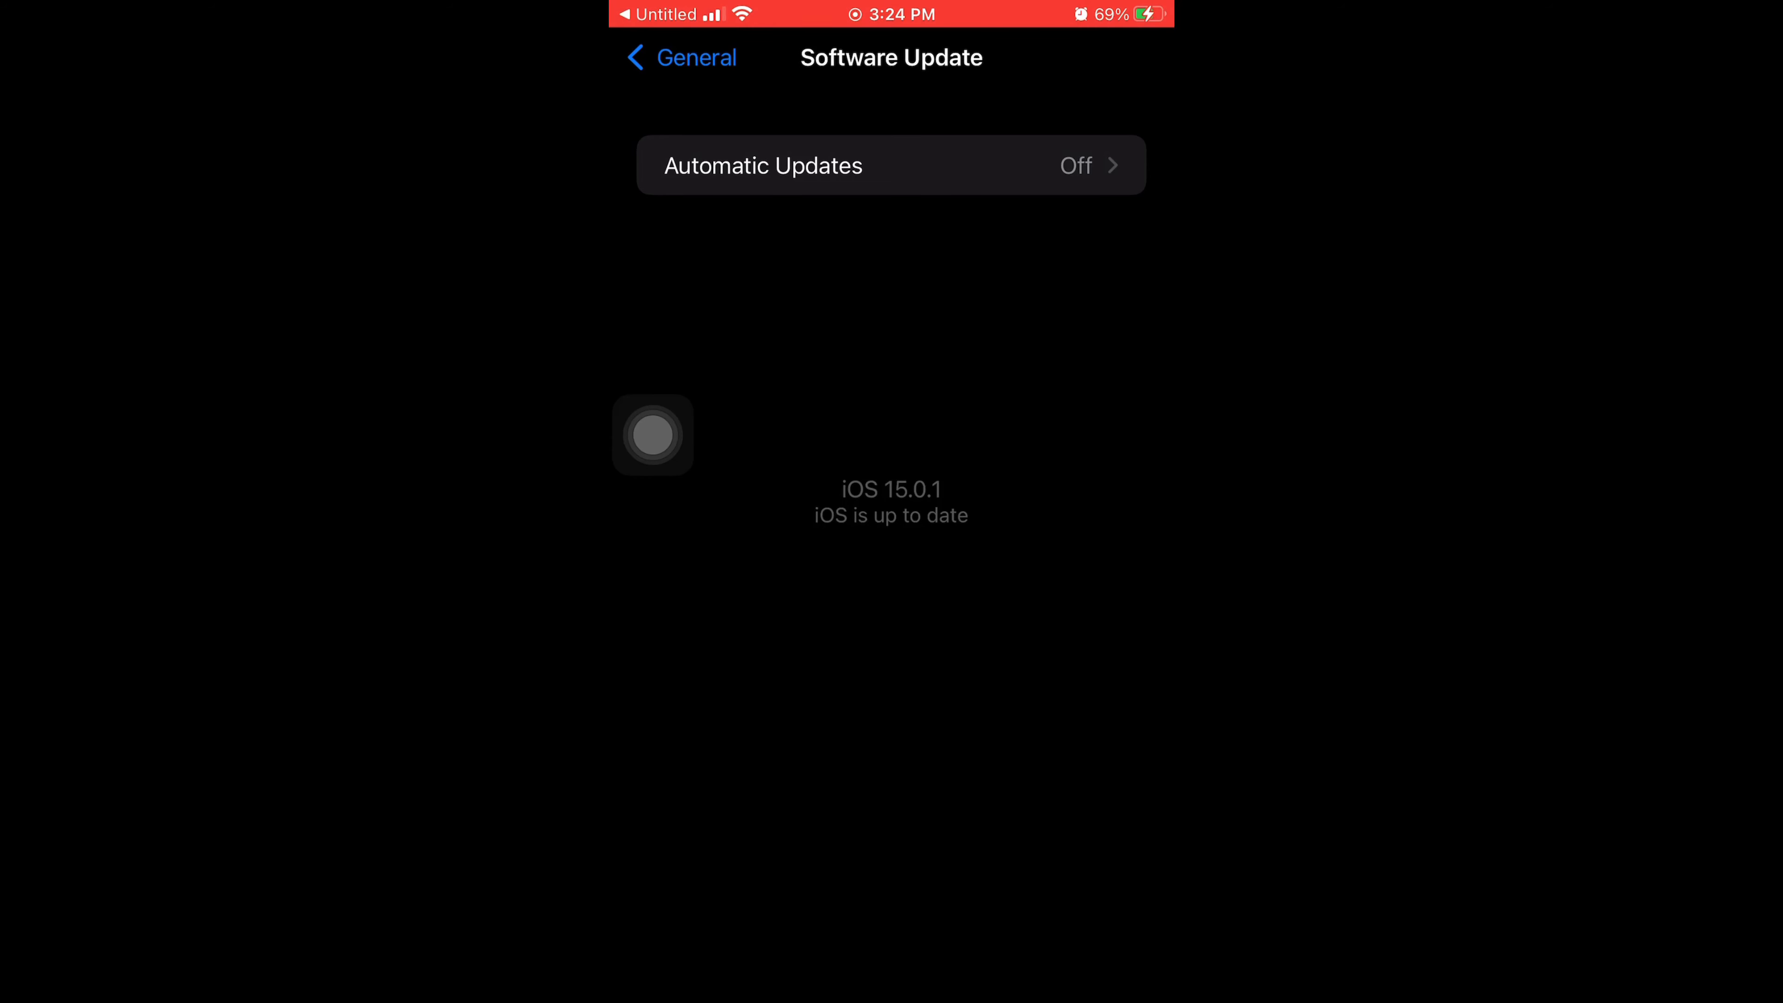
{"action": "left_click", "coordinate": [652, 435]}
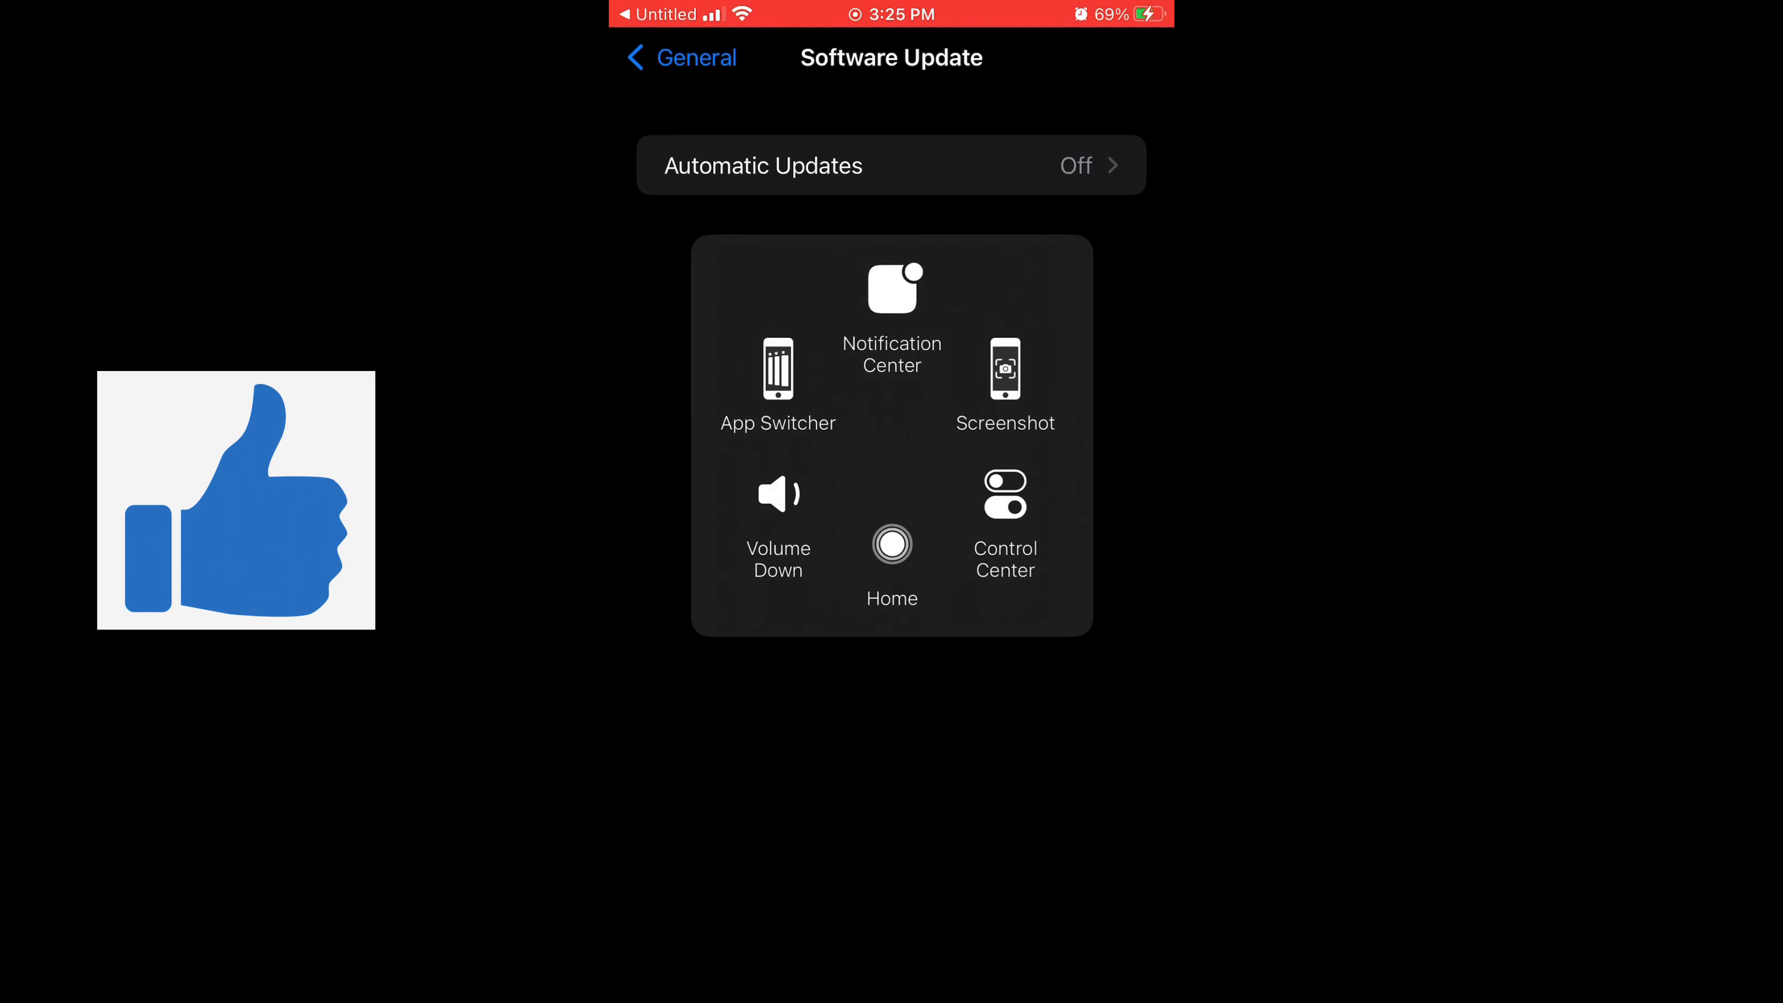